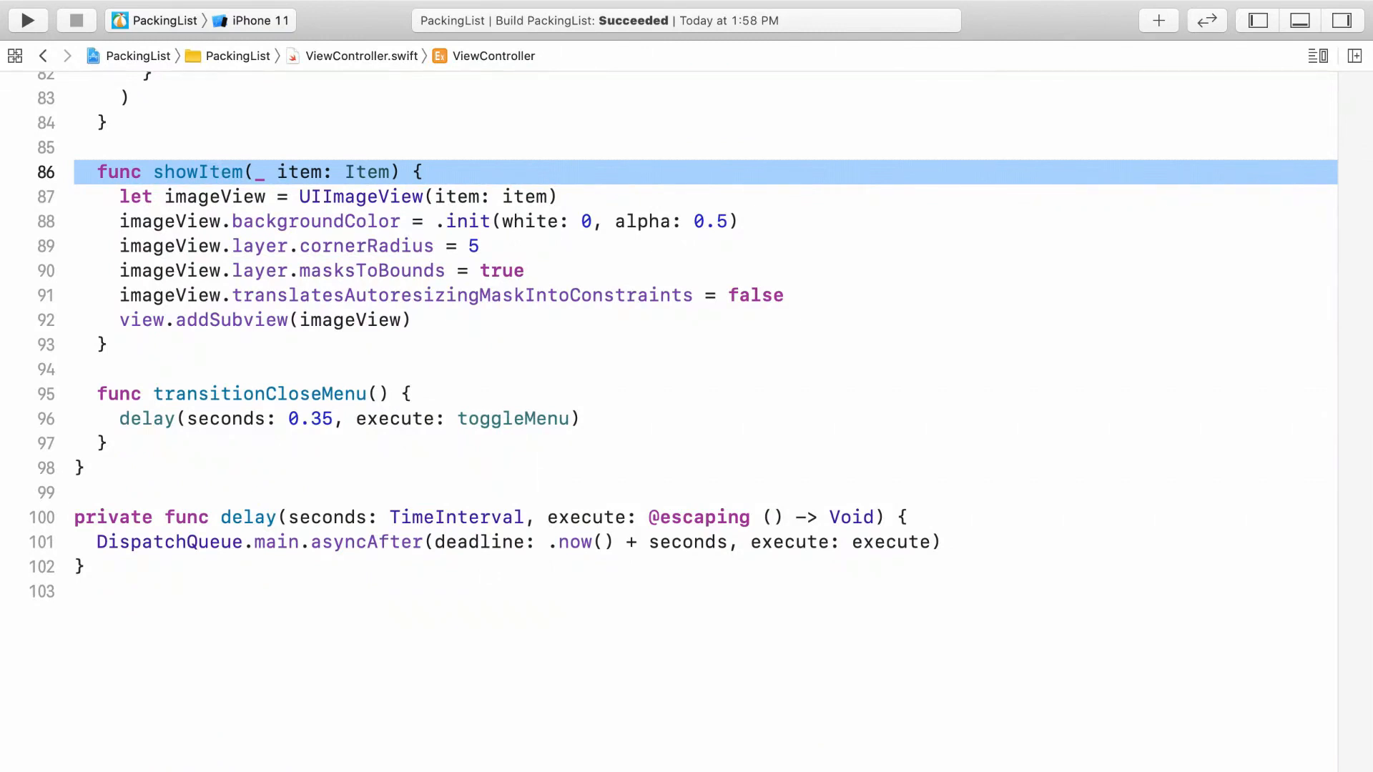
Step: Place the cursor after view.addSubview(imageView) in showItem() to begin adding constraint code
click(26, 20)
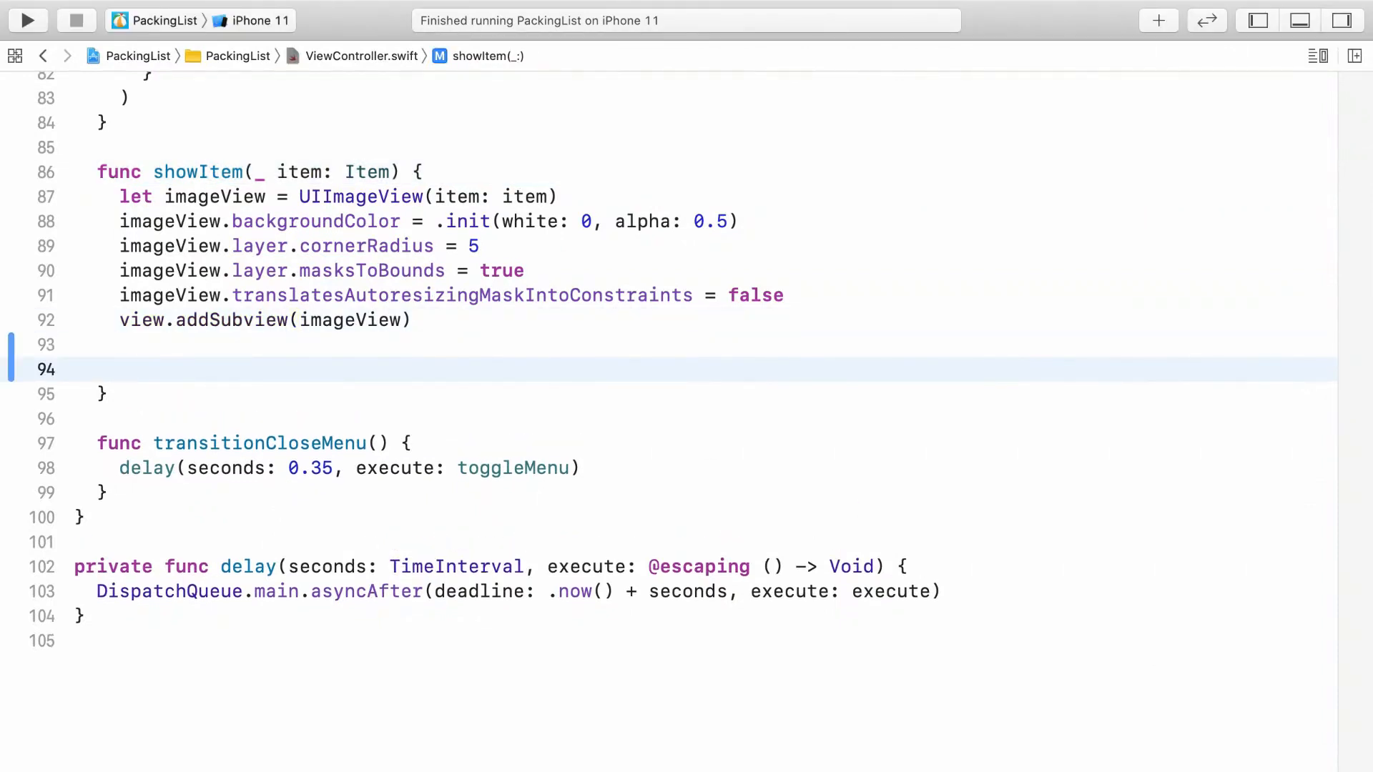
Step: Declare bottomConstraint as imageView.bottomAnchor.constraint with equalTo and constant arguments
text(let bottomCosn)
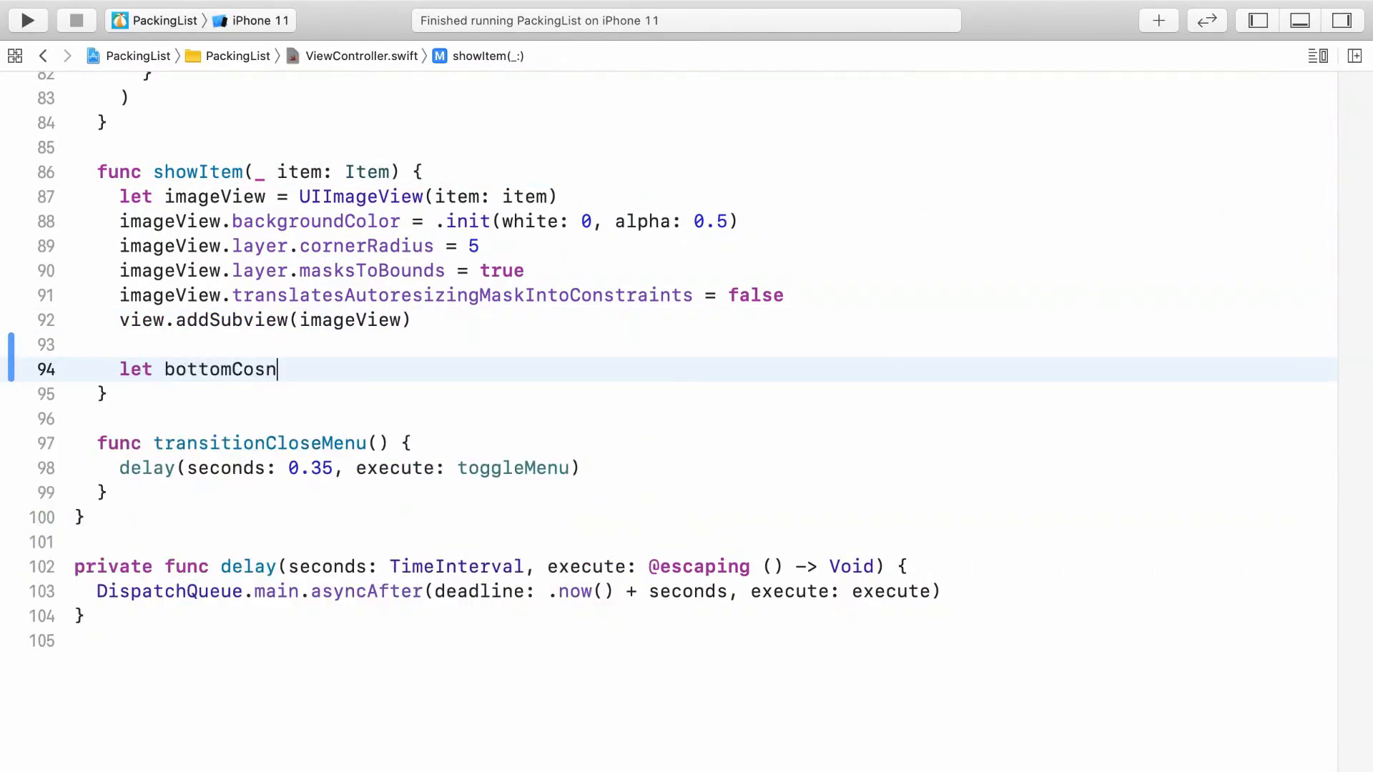
text(traint =)
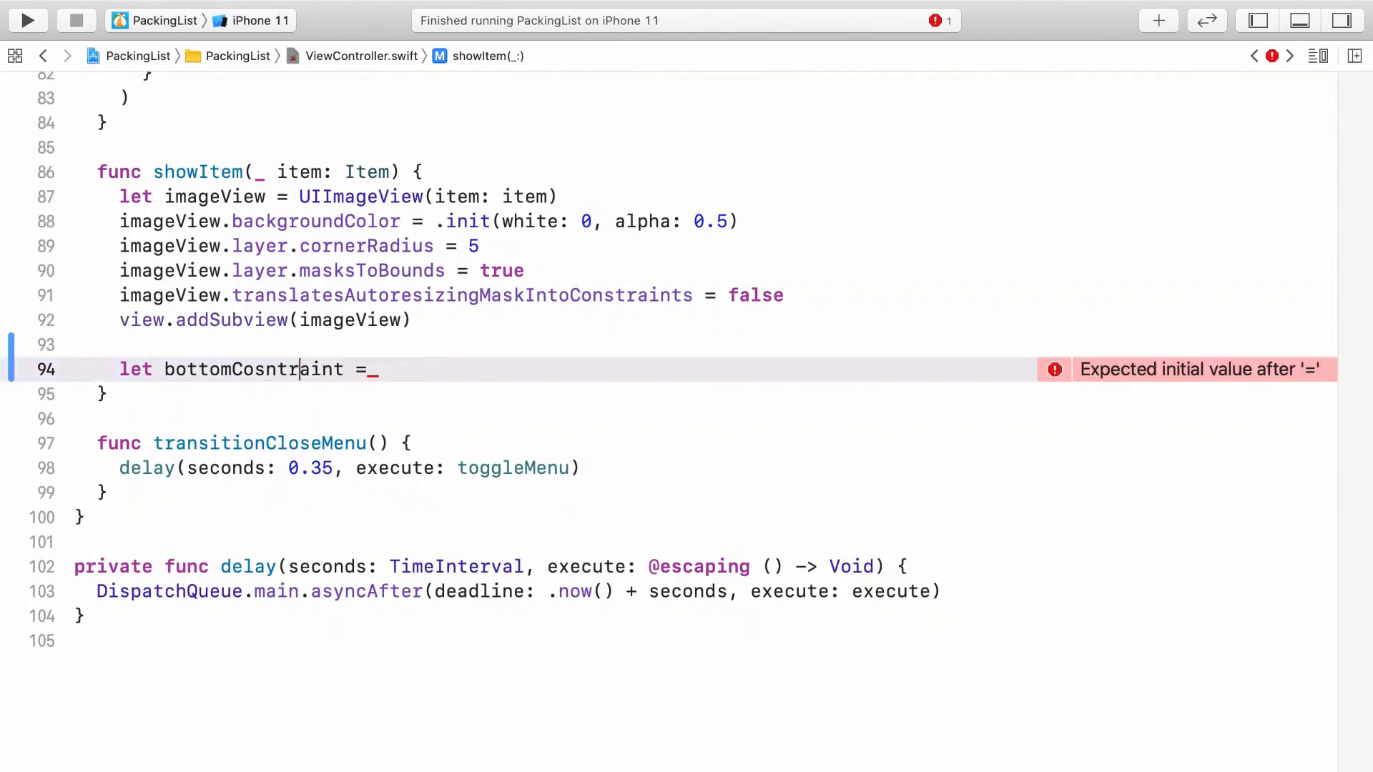
text(bottomConstraint)
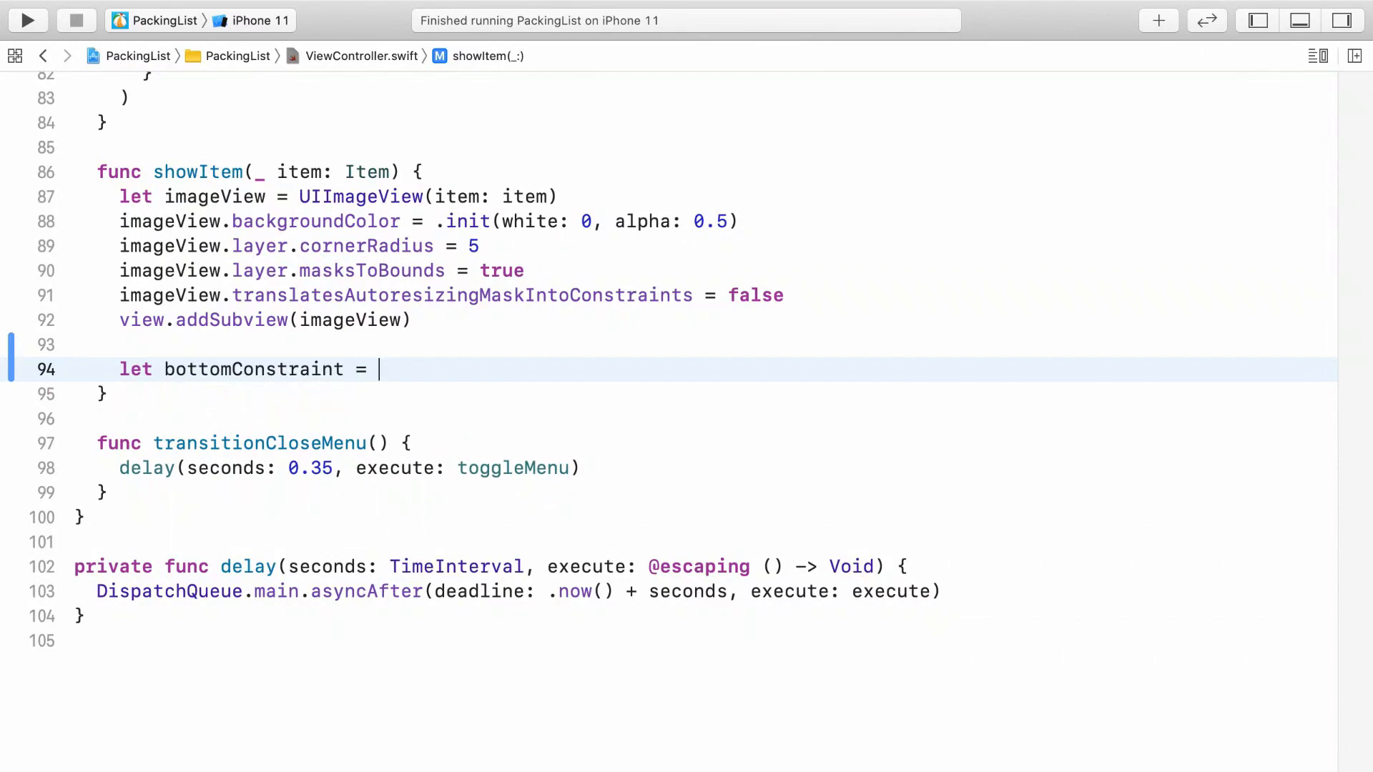
text(imageView)
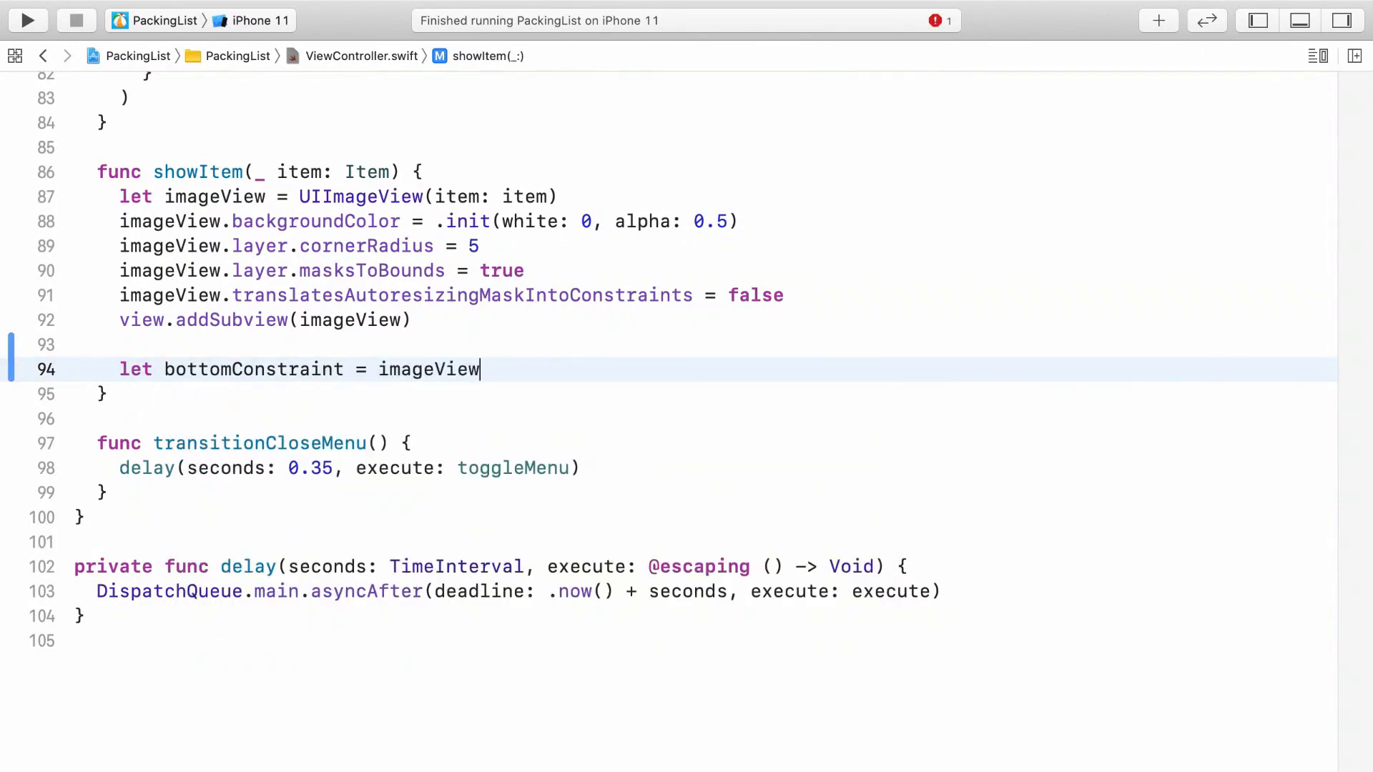
text(.bottomAnchor)
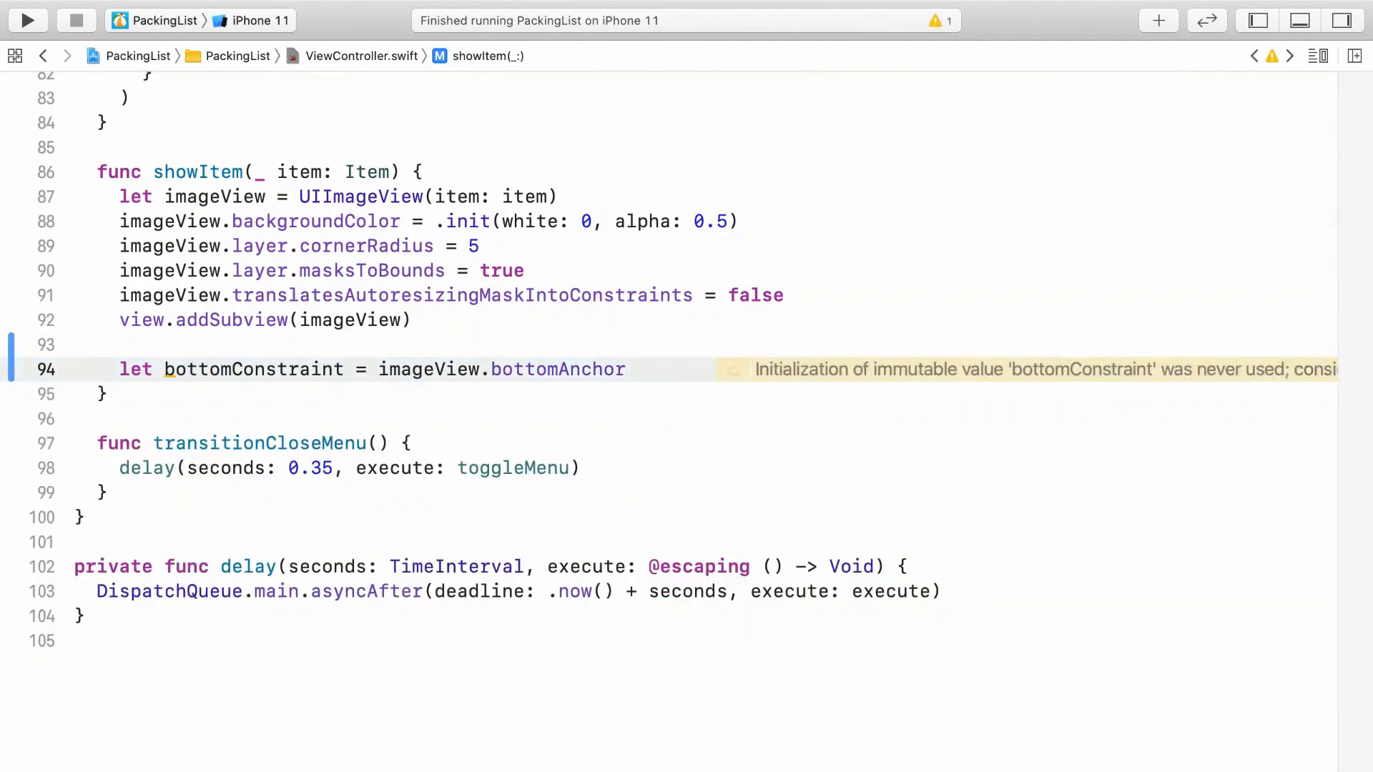
text(.cons)
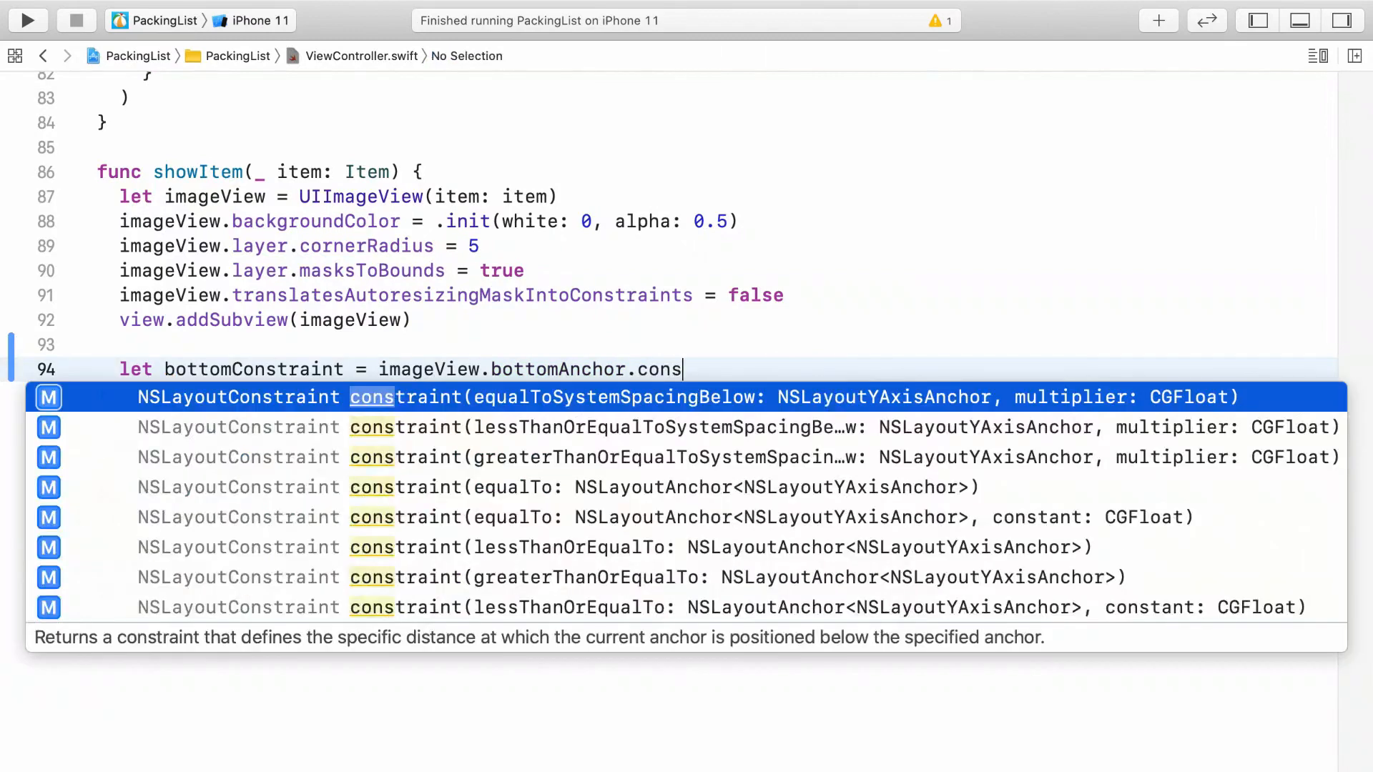
key(Down)
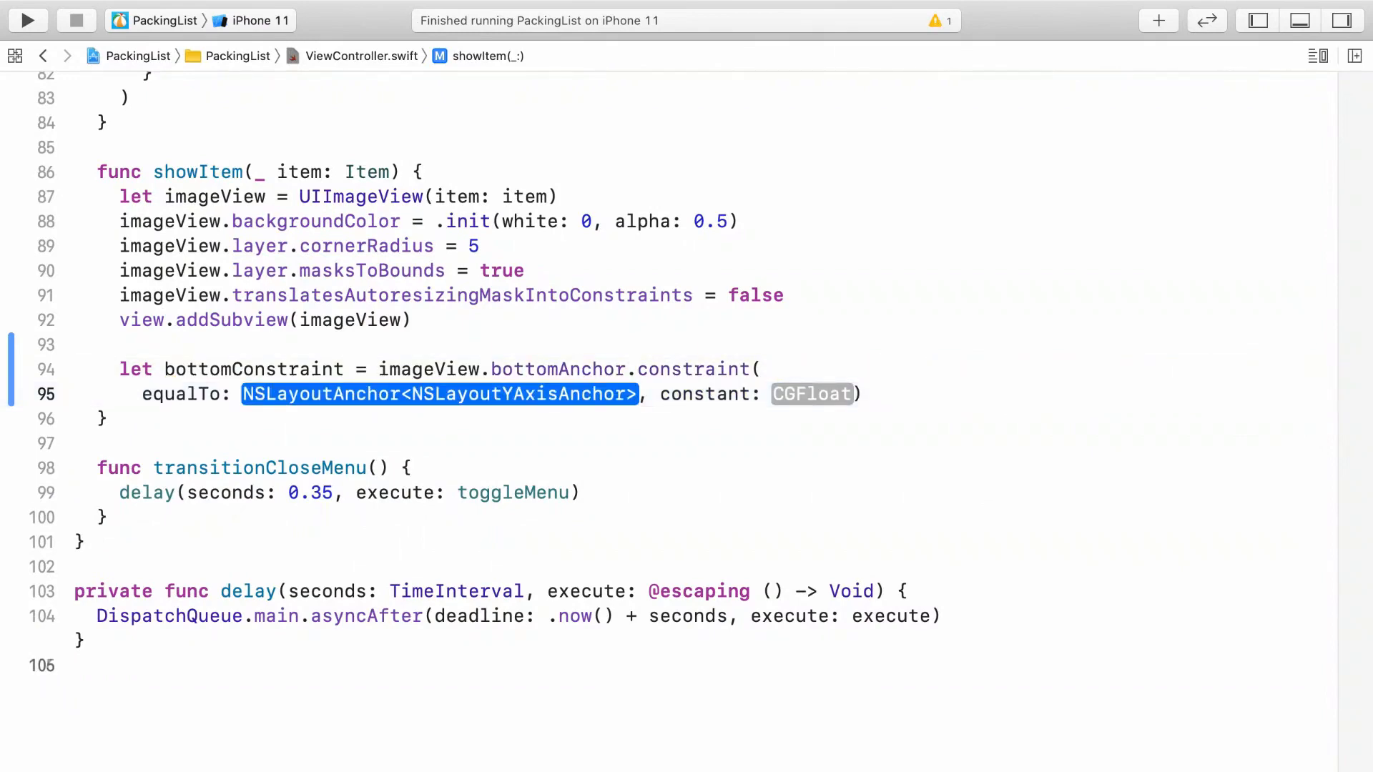
Step: Fill the arguments: equalTo view.bottomAnchor, constant imageView.frame.height
text(view, constant: CGFloat))
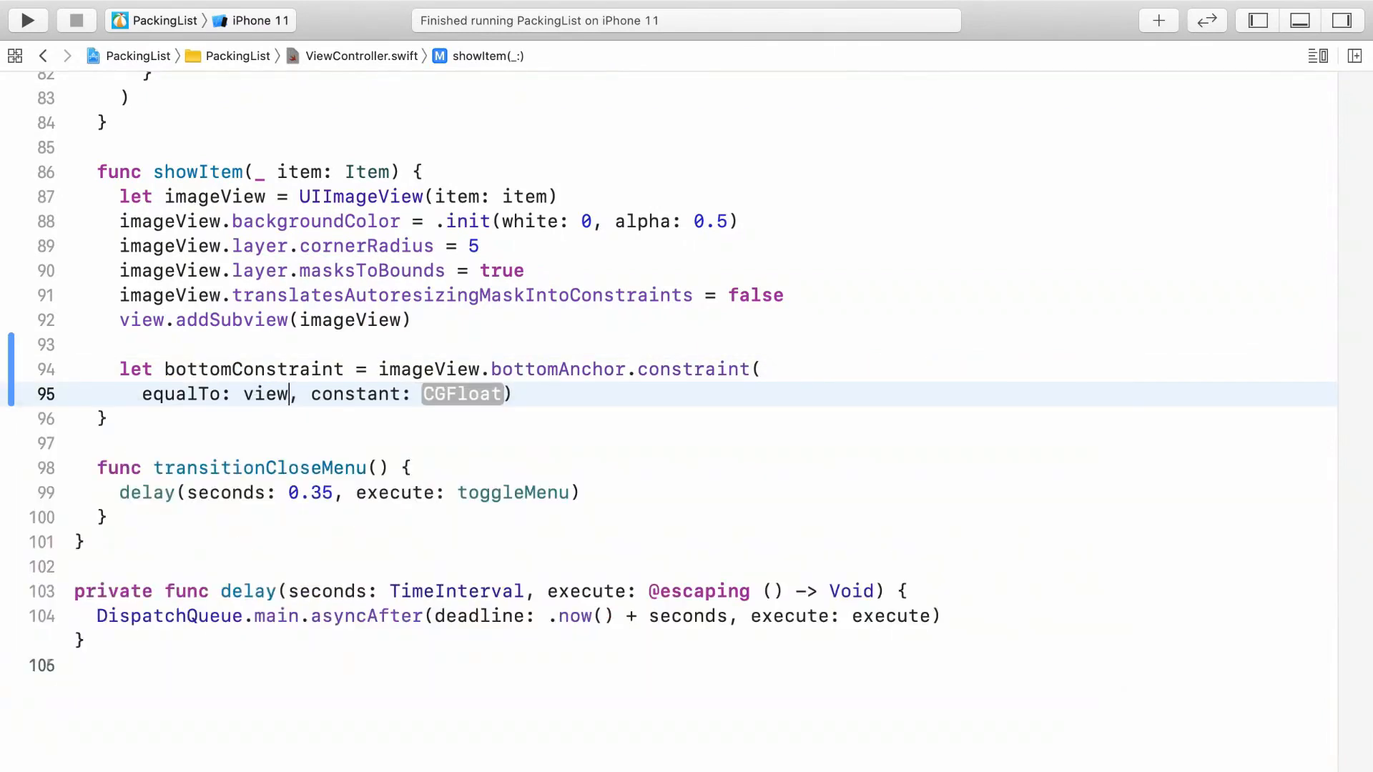
text(.bottomAnchor)
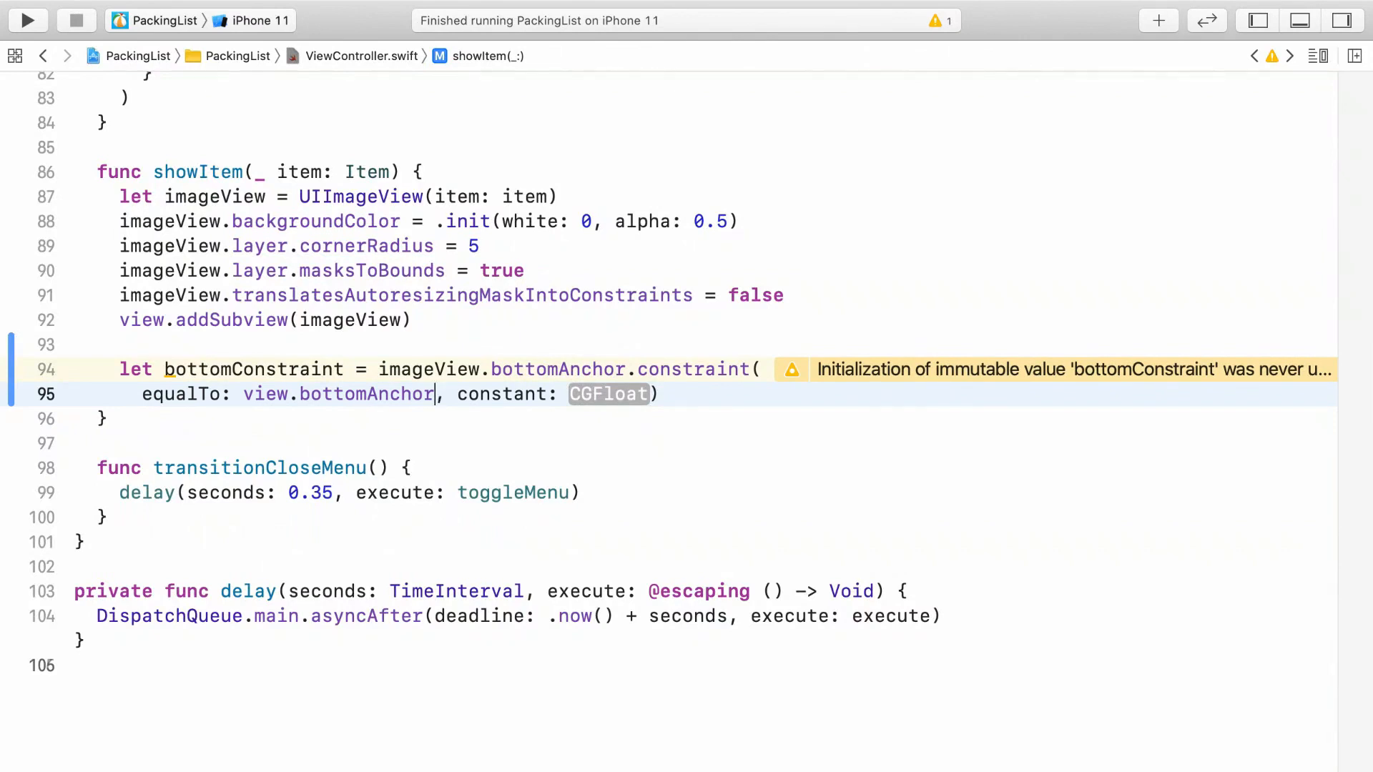
text(imageView.frame)
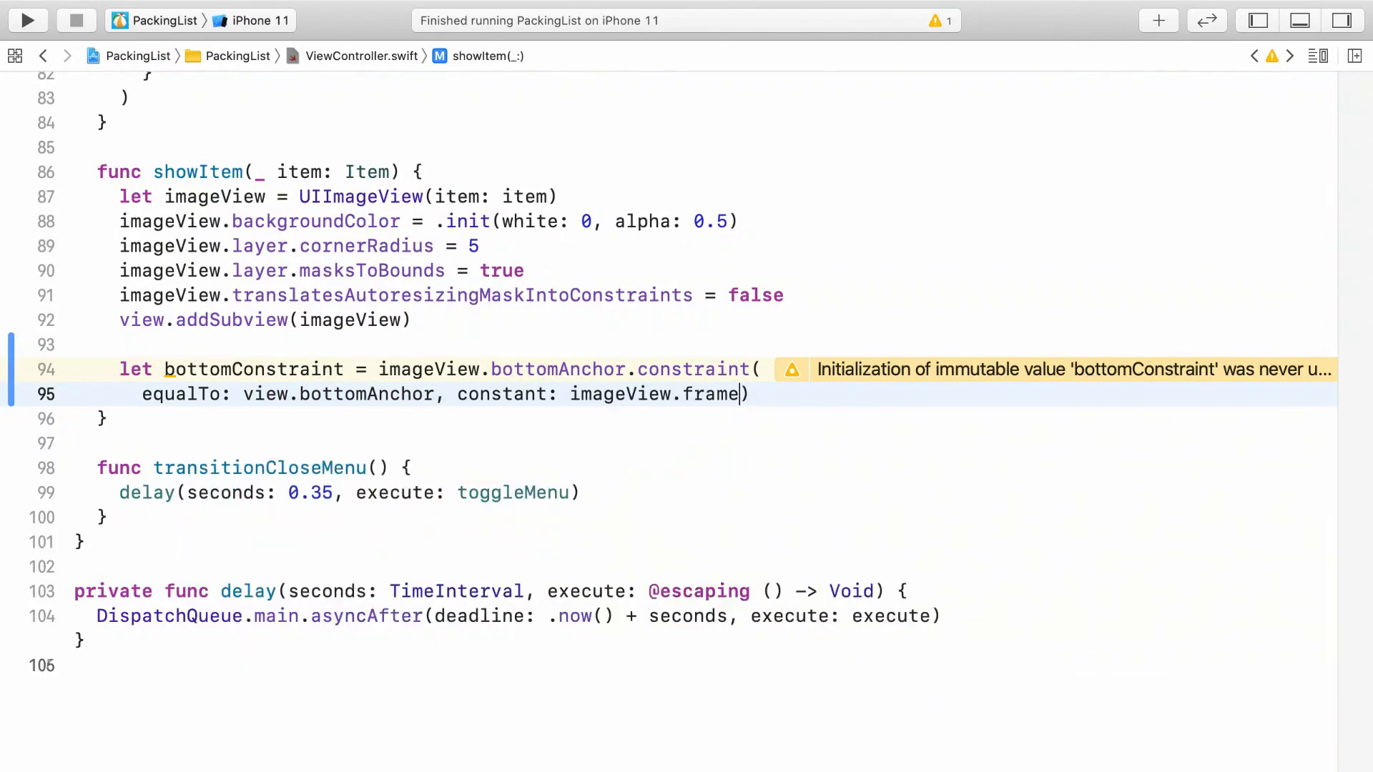
text(.height)
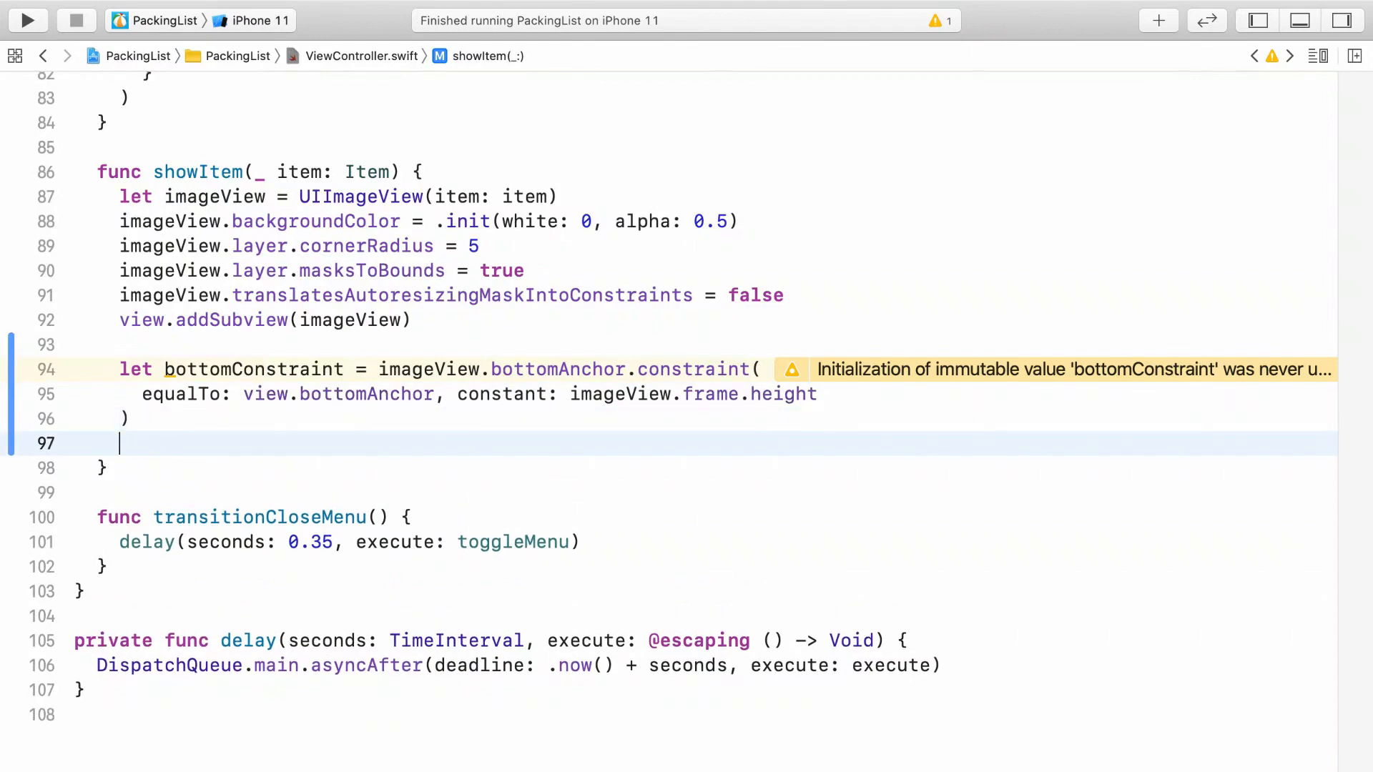
Step: Add NSLayoutConstraint.activate([ ]) with bottomConstraint as the first array element
text(NSLayoutConstraint)
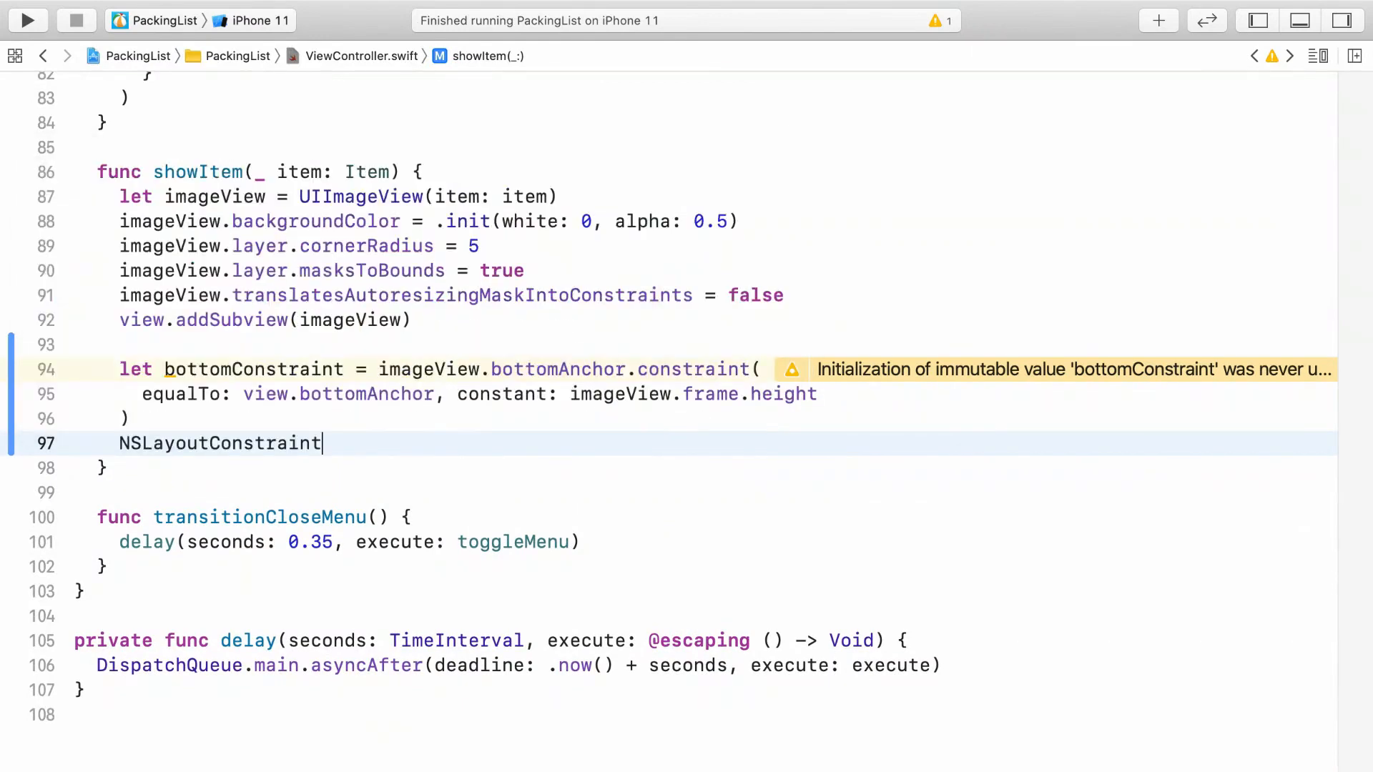
text(.activate([)
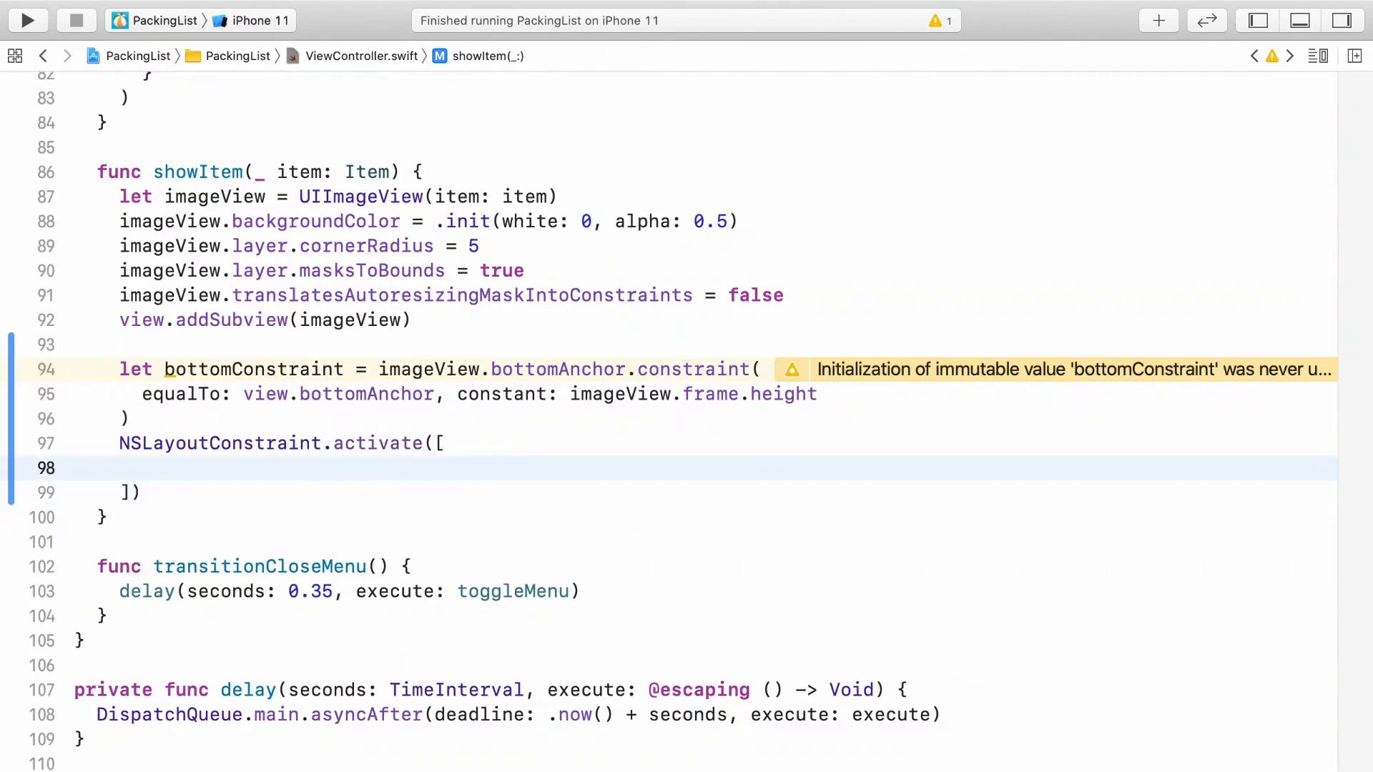
text(bottomConstraint)
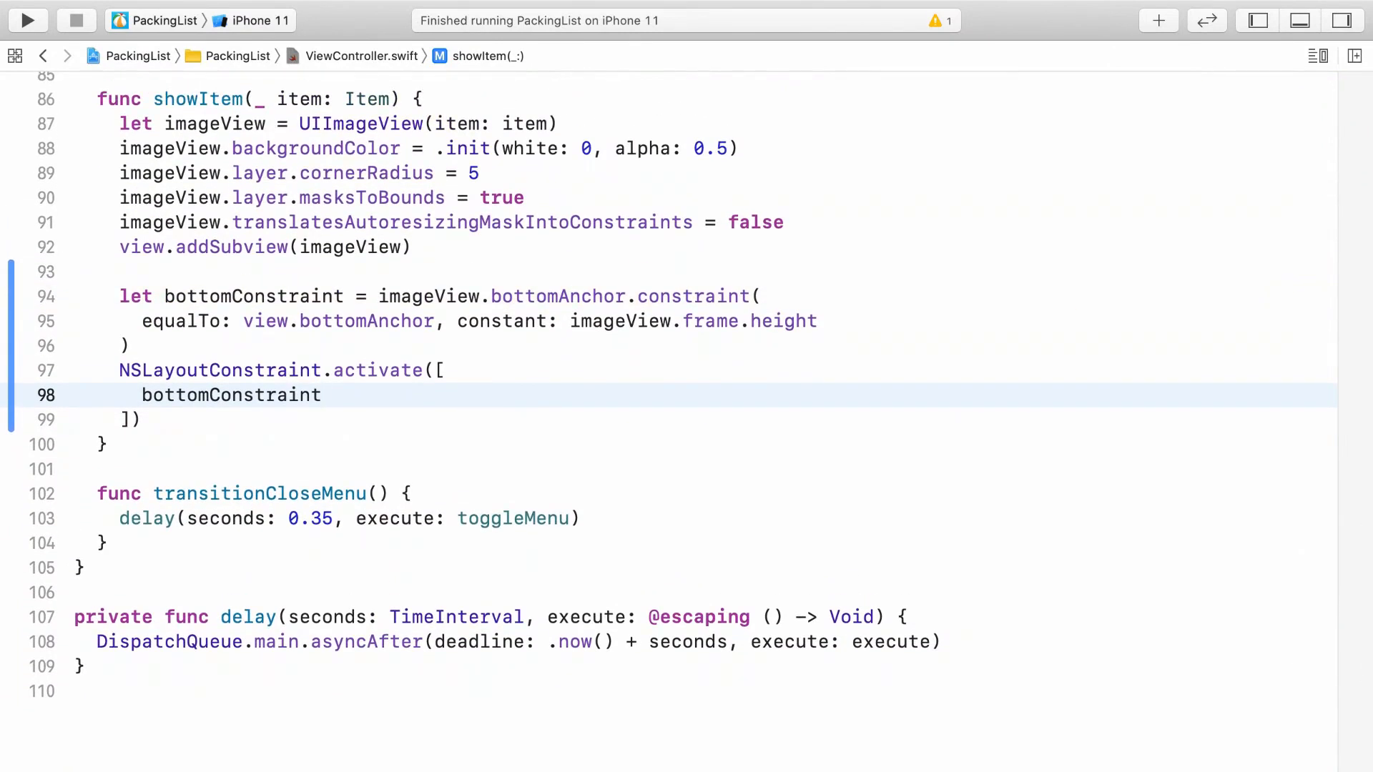
text(,)
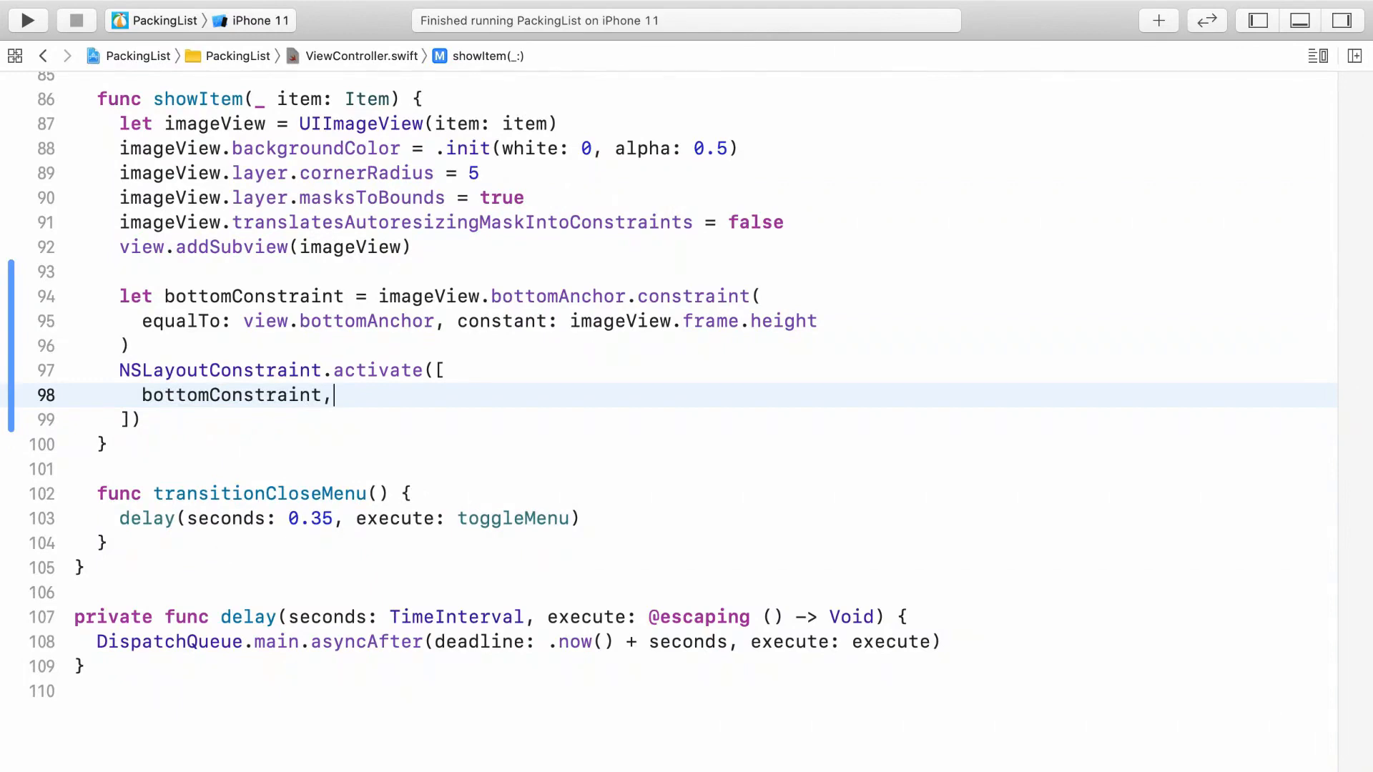
Step: Add imageView.centerXAnchor.constraint(equalTo: view.centerXAnchor) to the activate array
text(imageView)
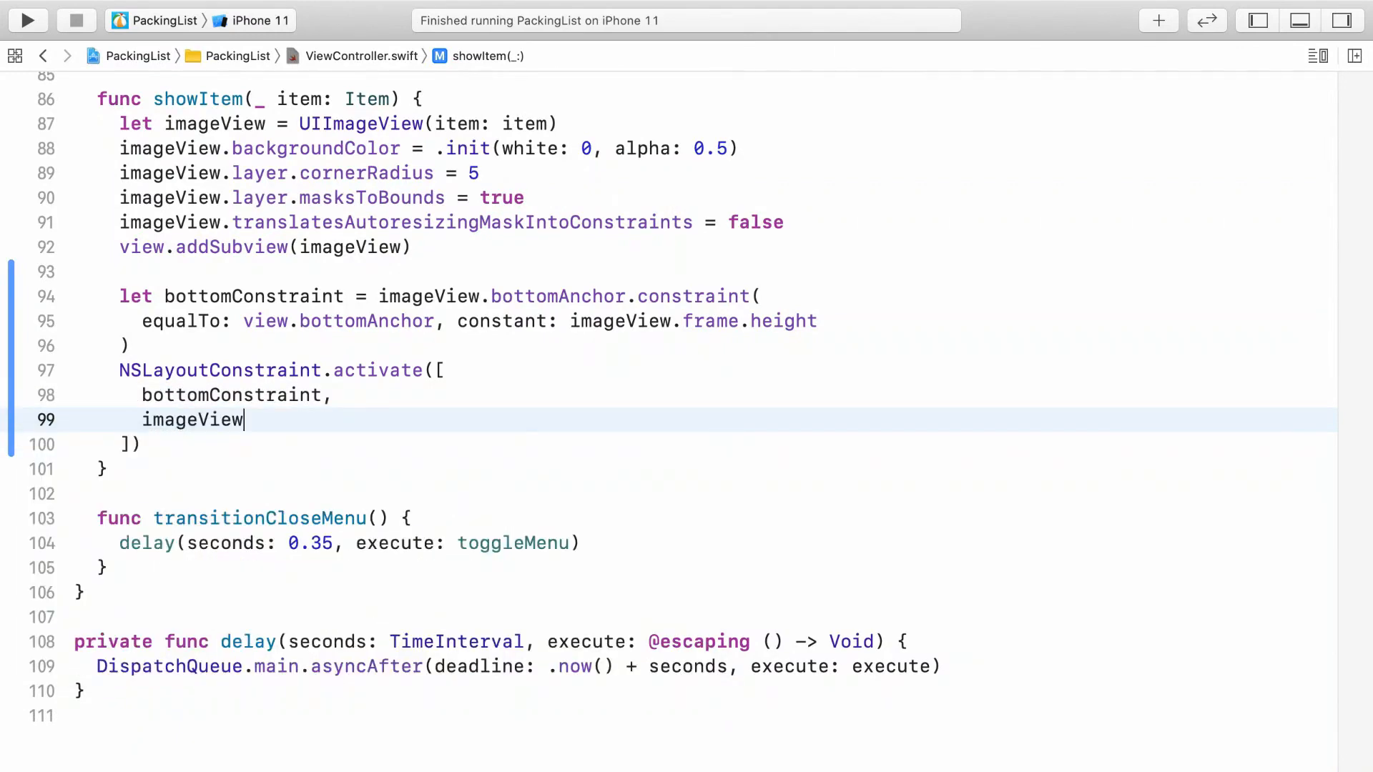
text(.centerXAnchor.c)
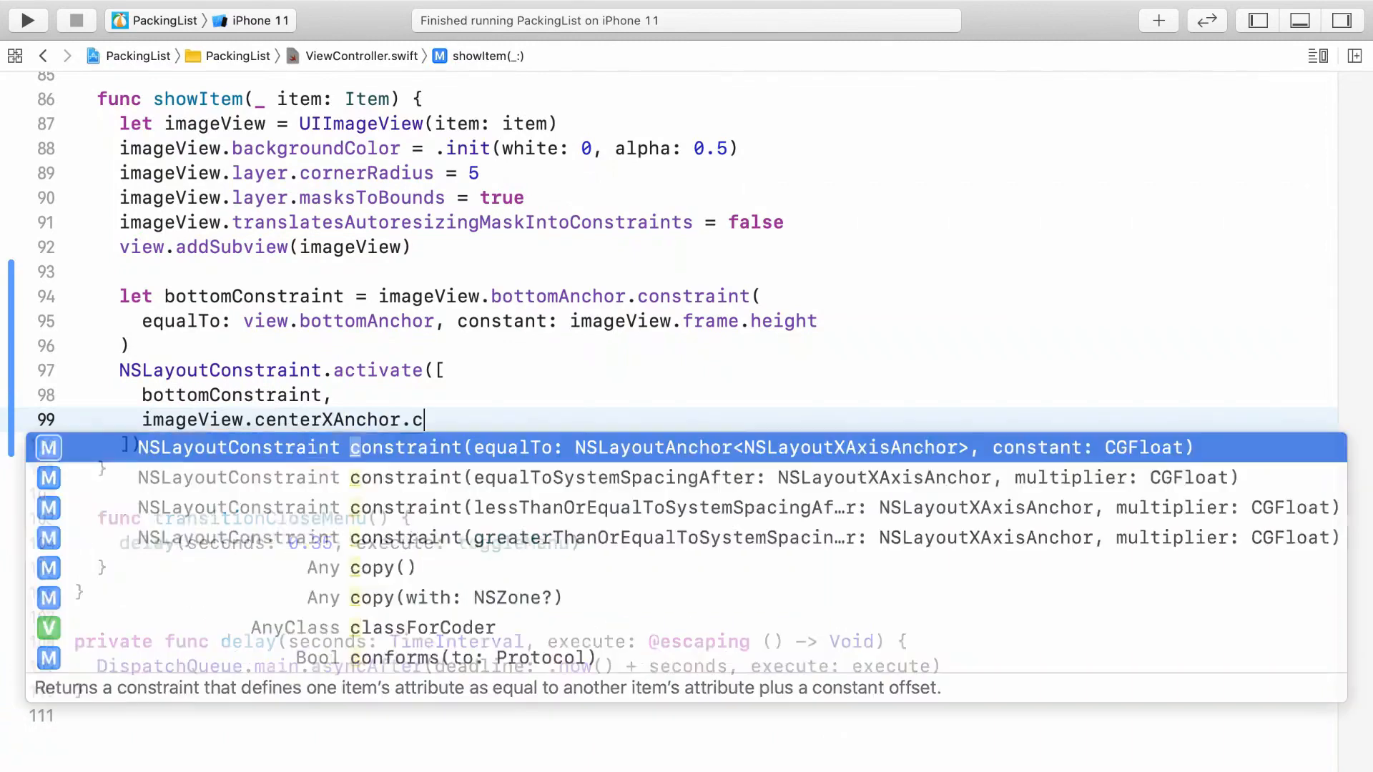
text(ons)
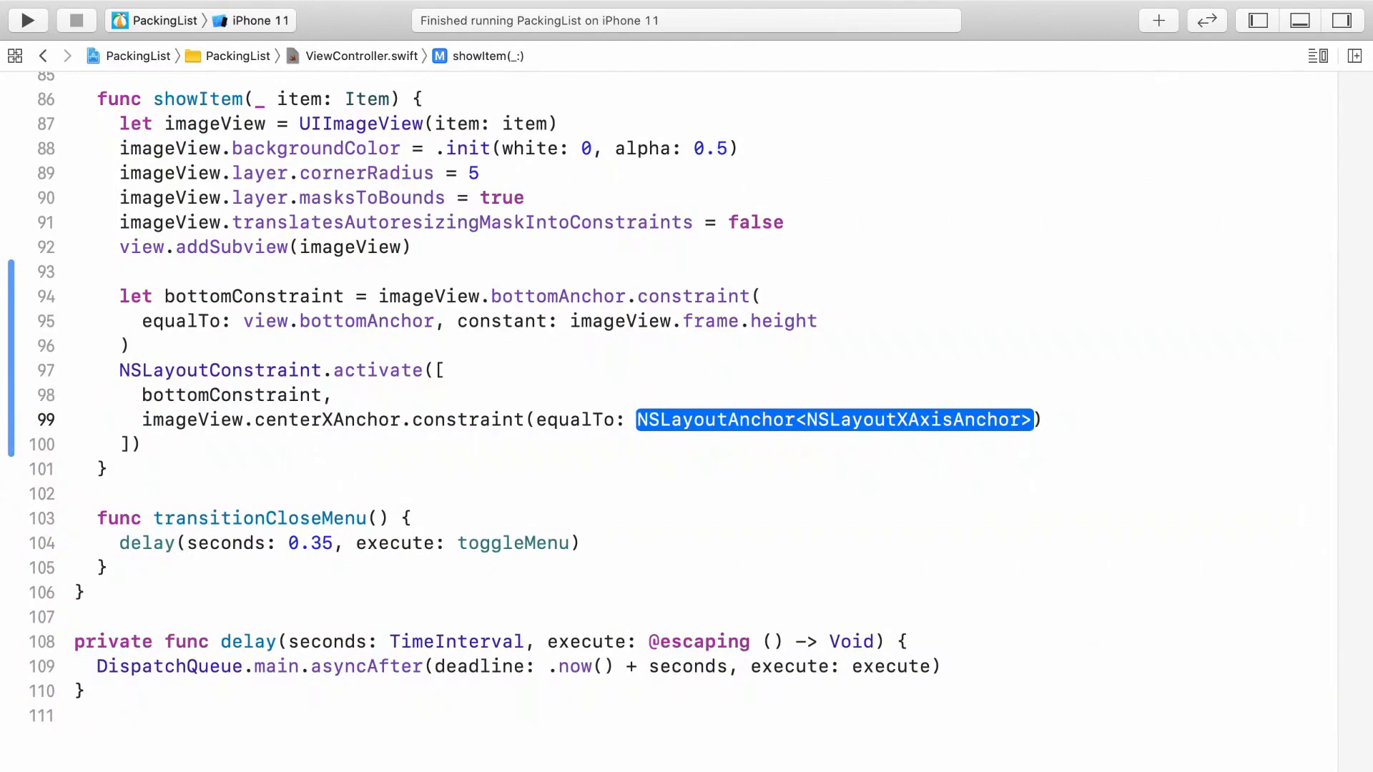
text(view.centerXAnchor)
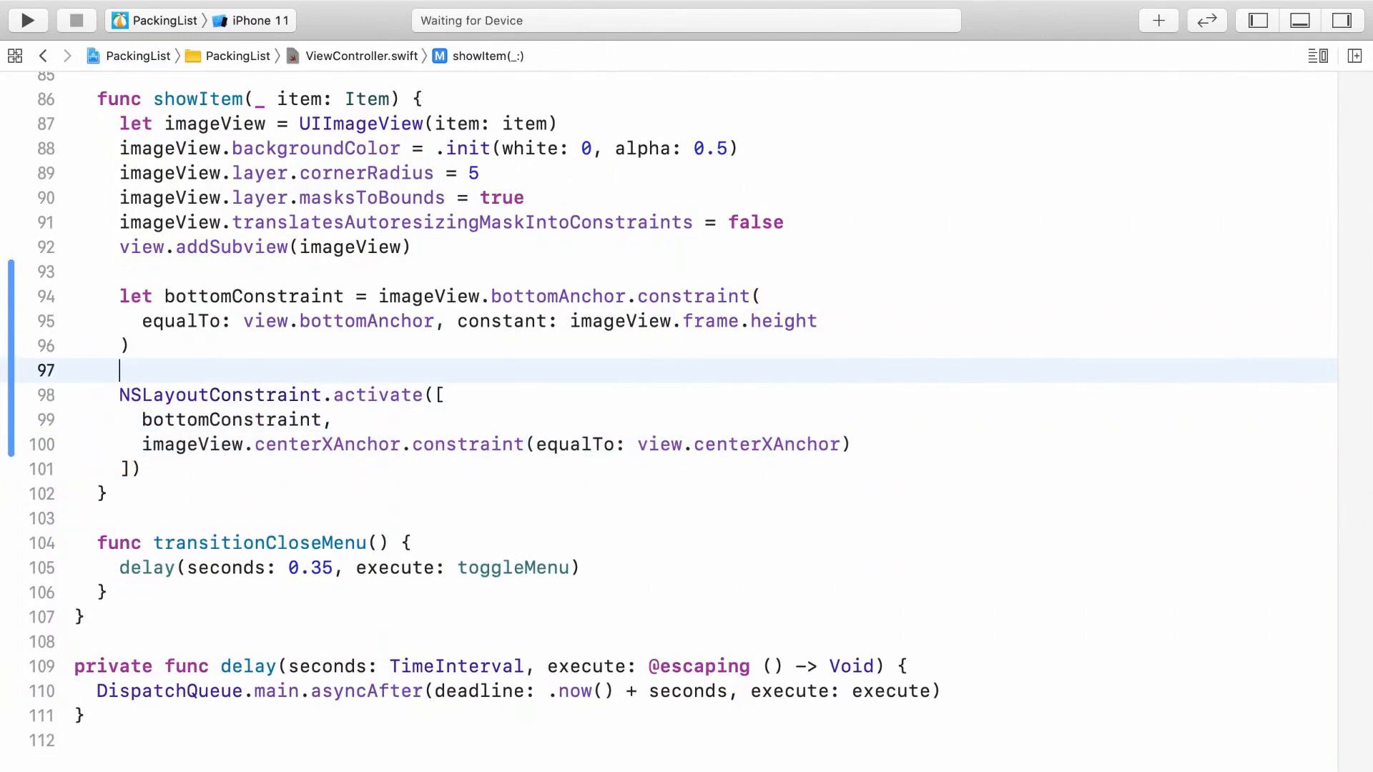
Step: Declare widthConstraint as imageView.widthAnchor.constraint equal to view.widthAnchor
text(let width)
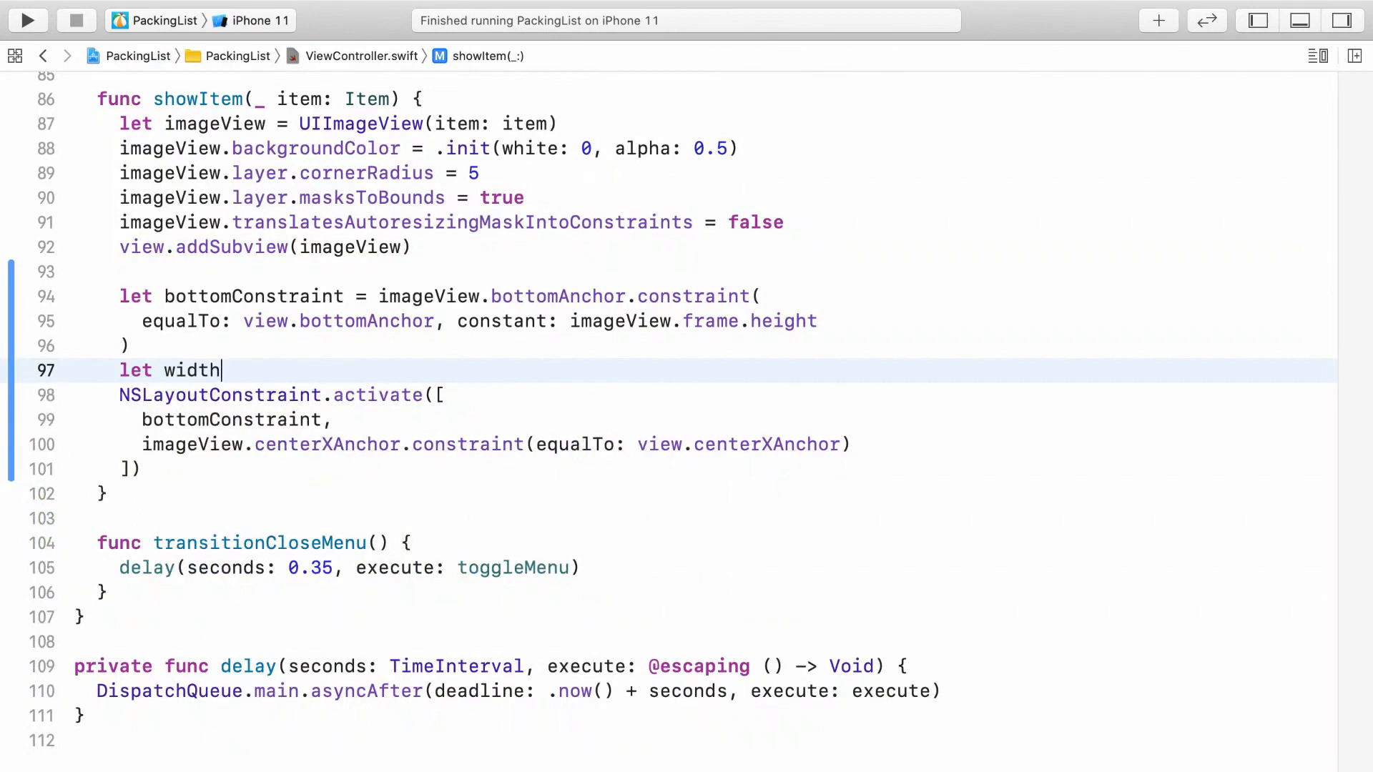
text(Constraint =)
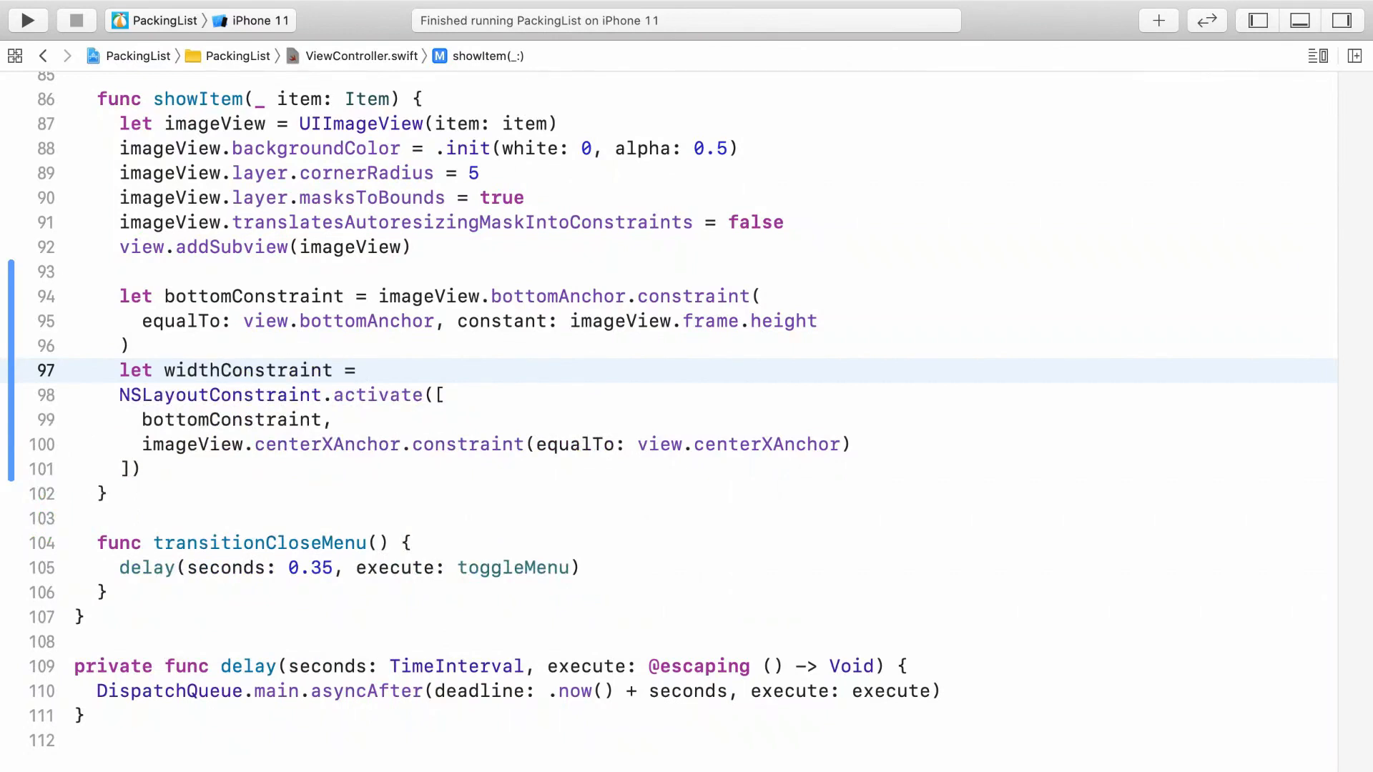
text(imageView.w)
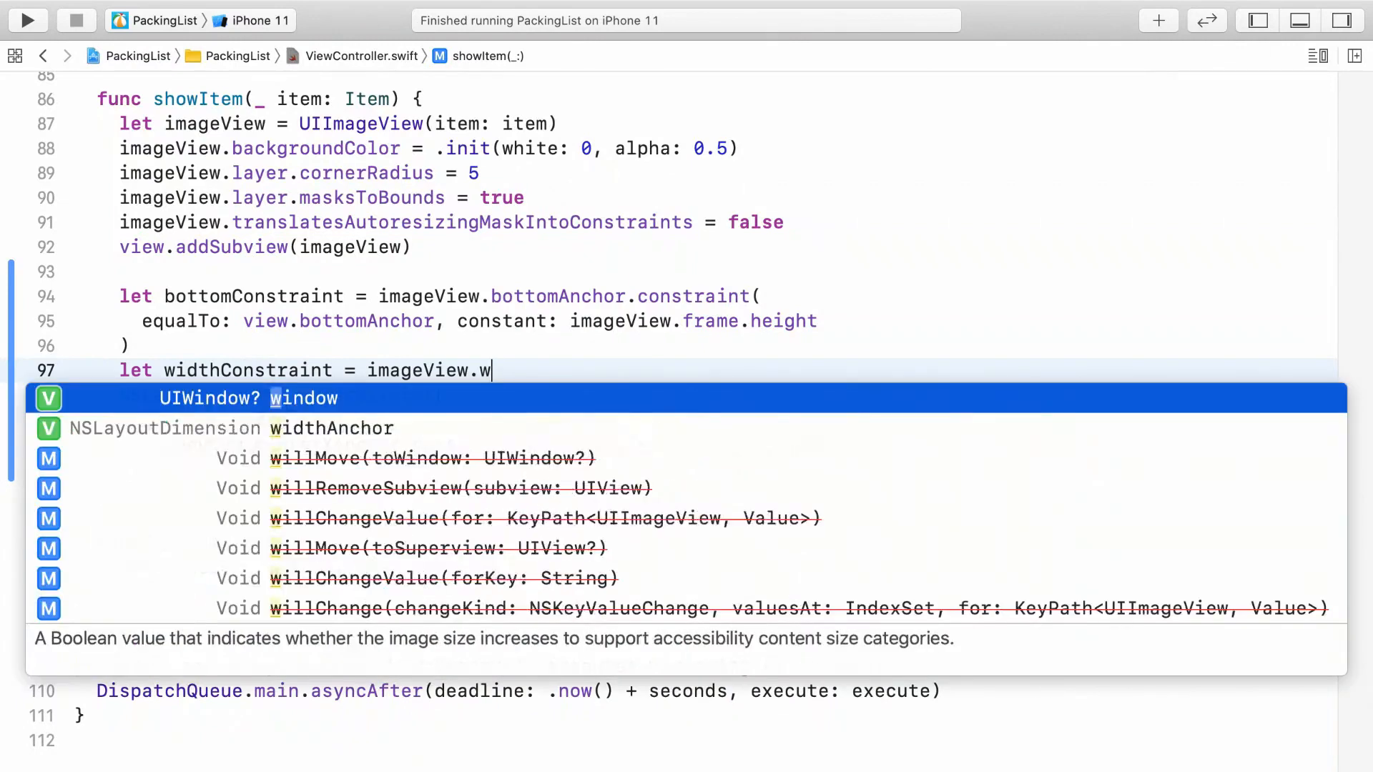
key(Return)
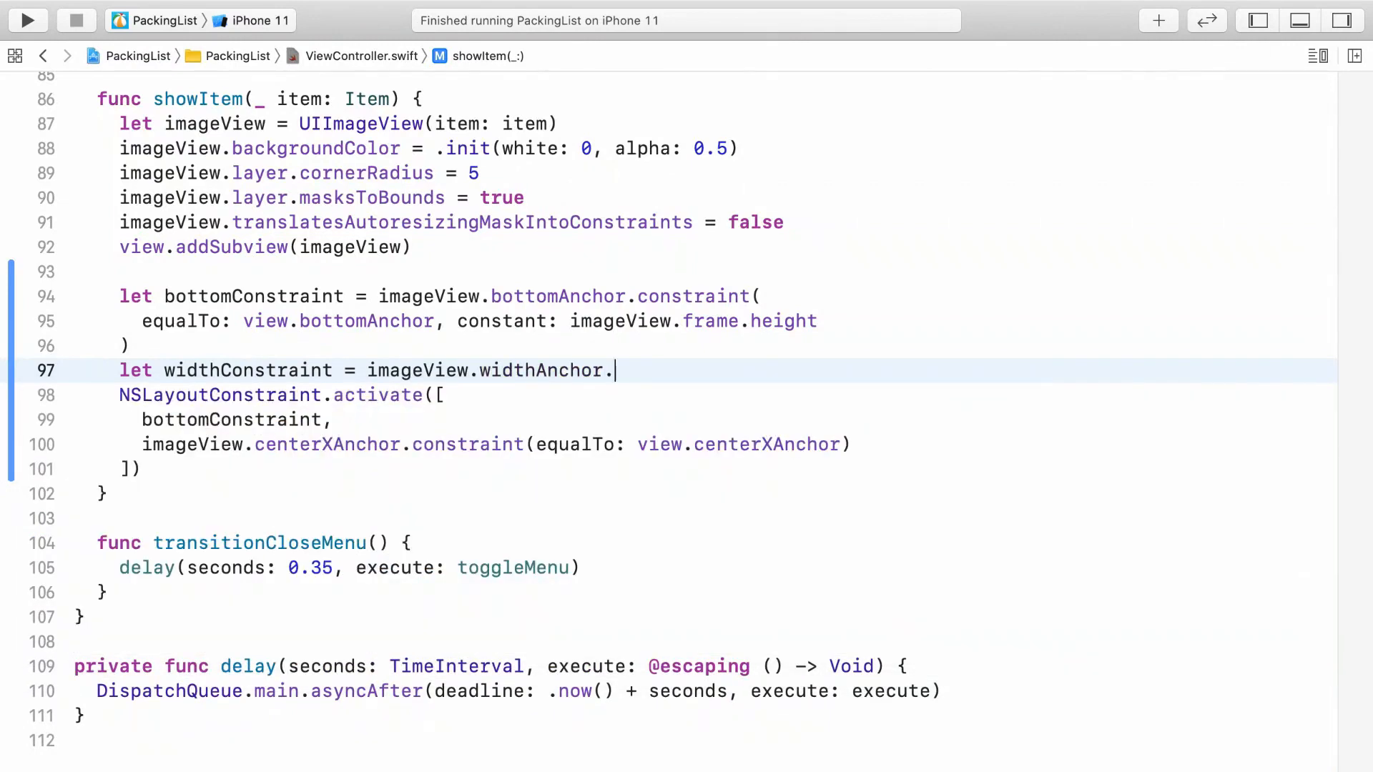
text(constraint()
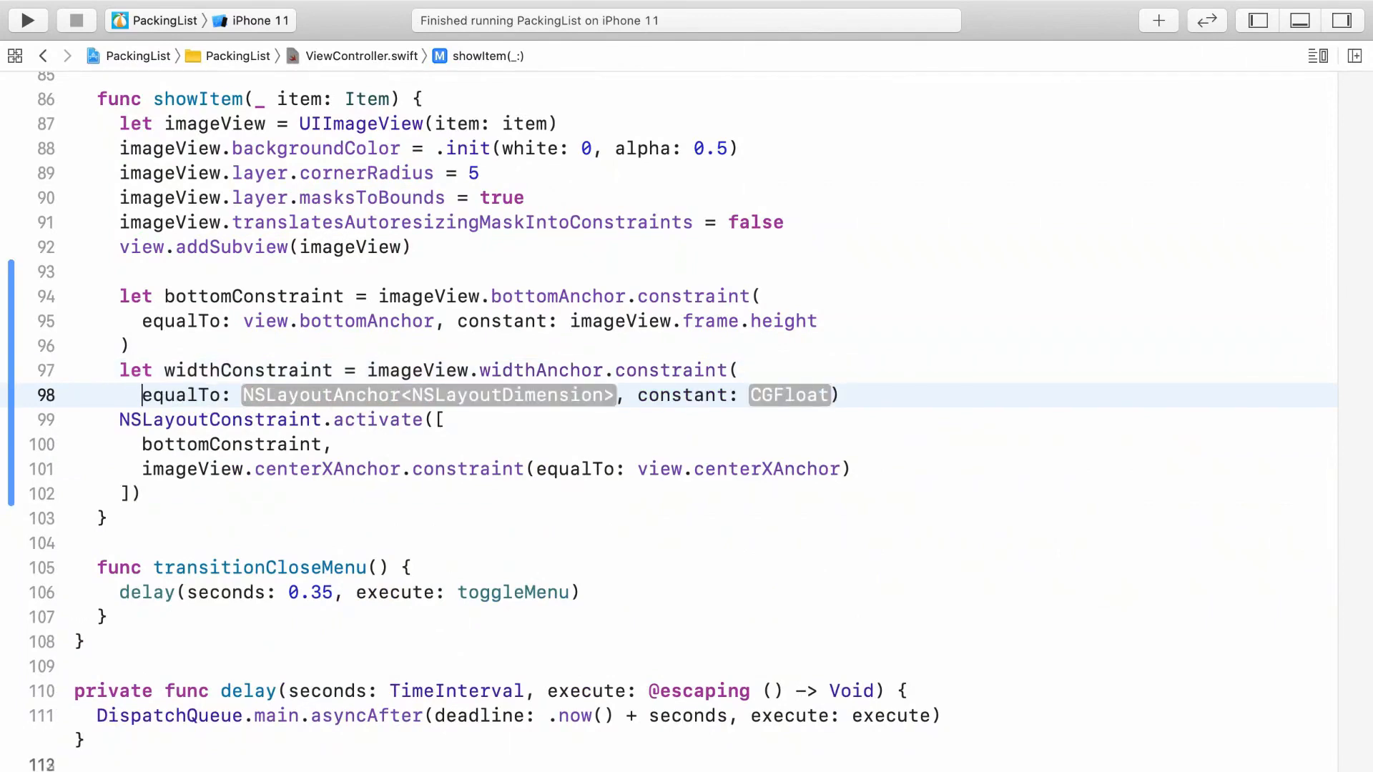
text(view)
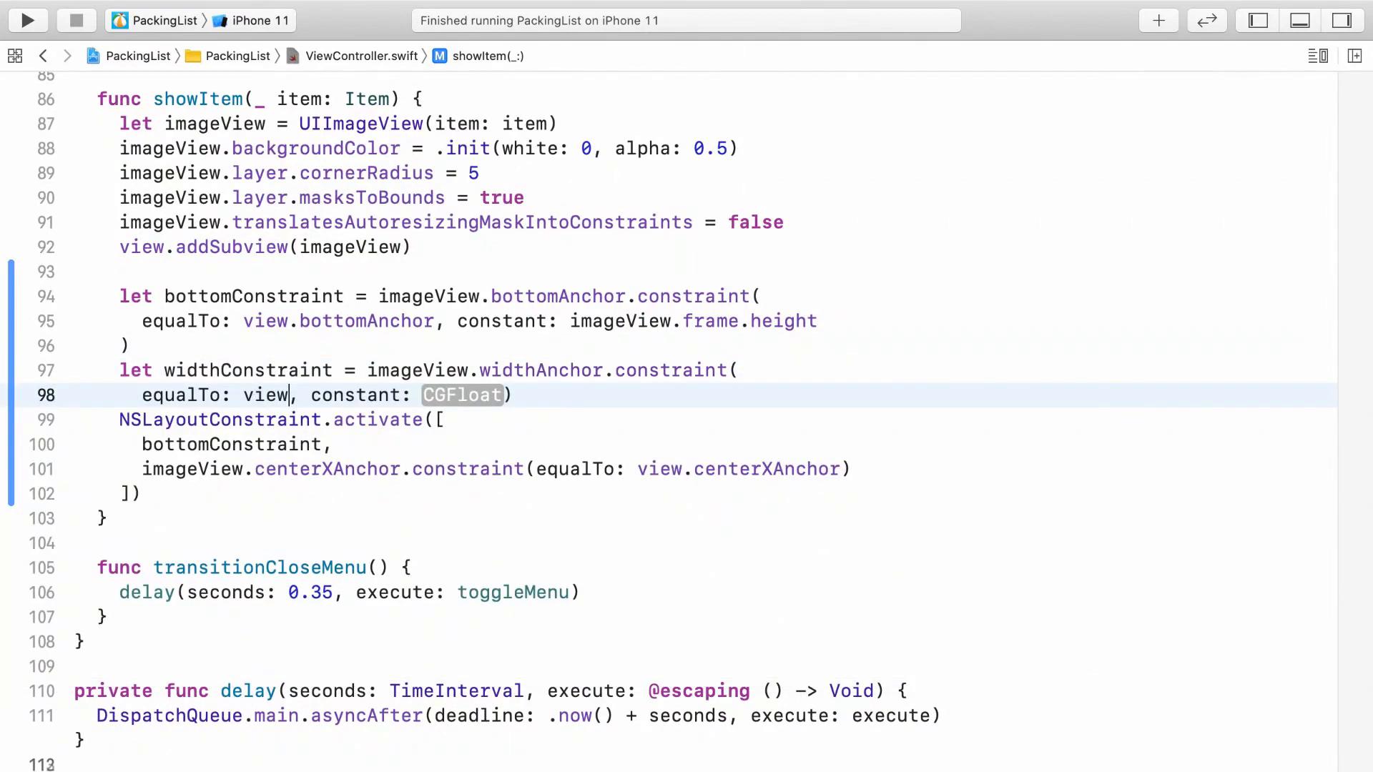
text(.widthAnchor)
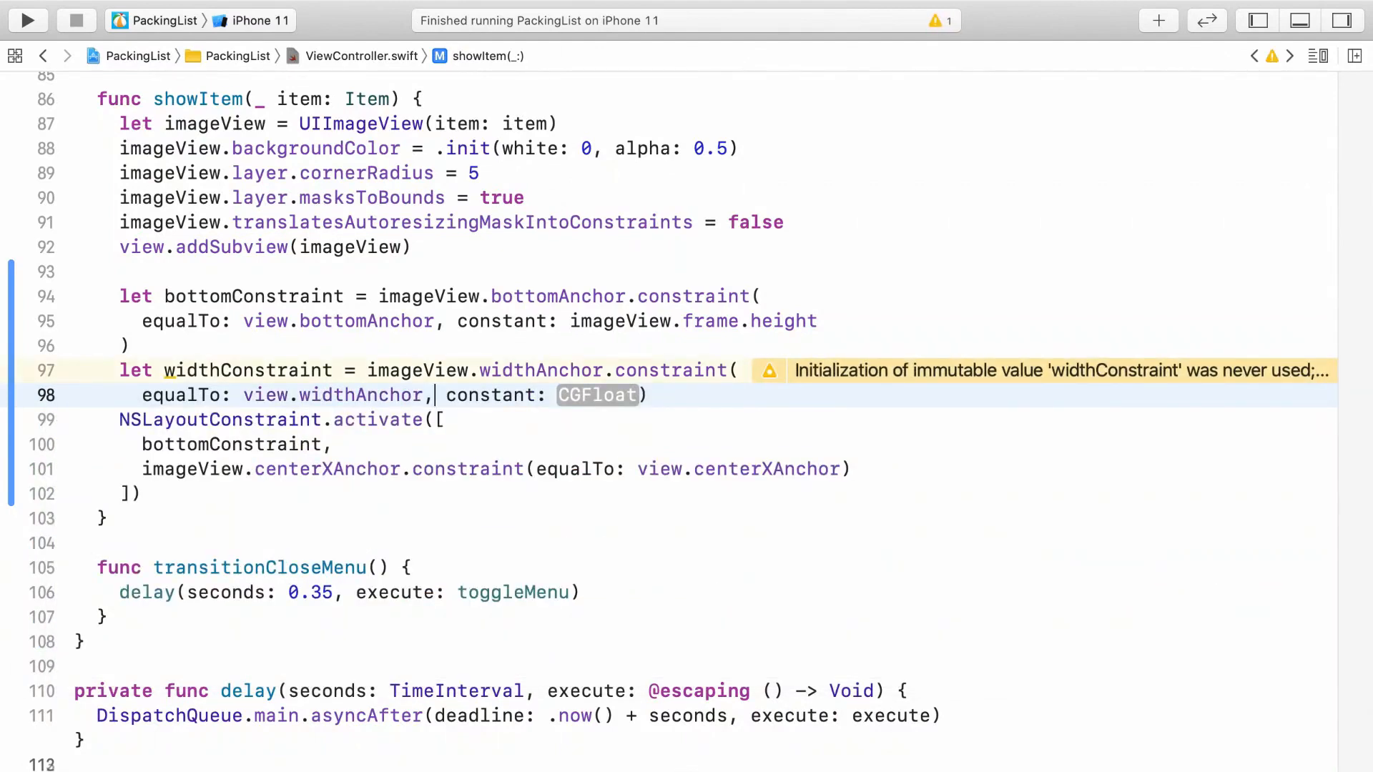
Step: Give widthConstraint multiplier 1 / 3 and constant -50, then list it in the activate array
text(multiplier:)
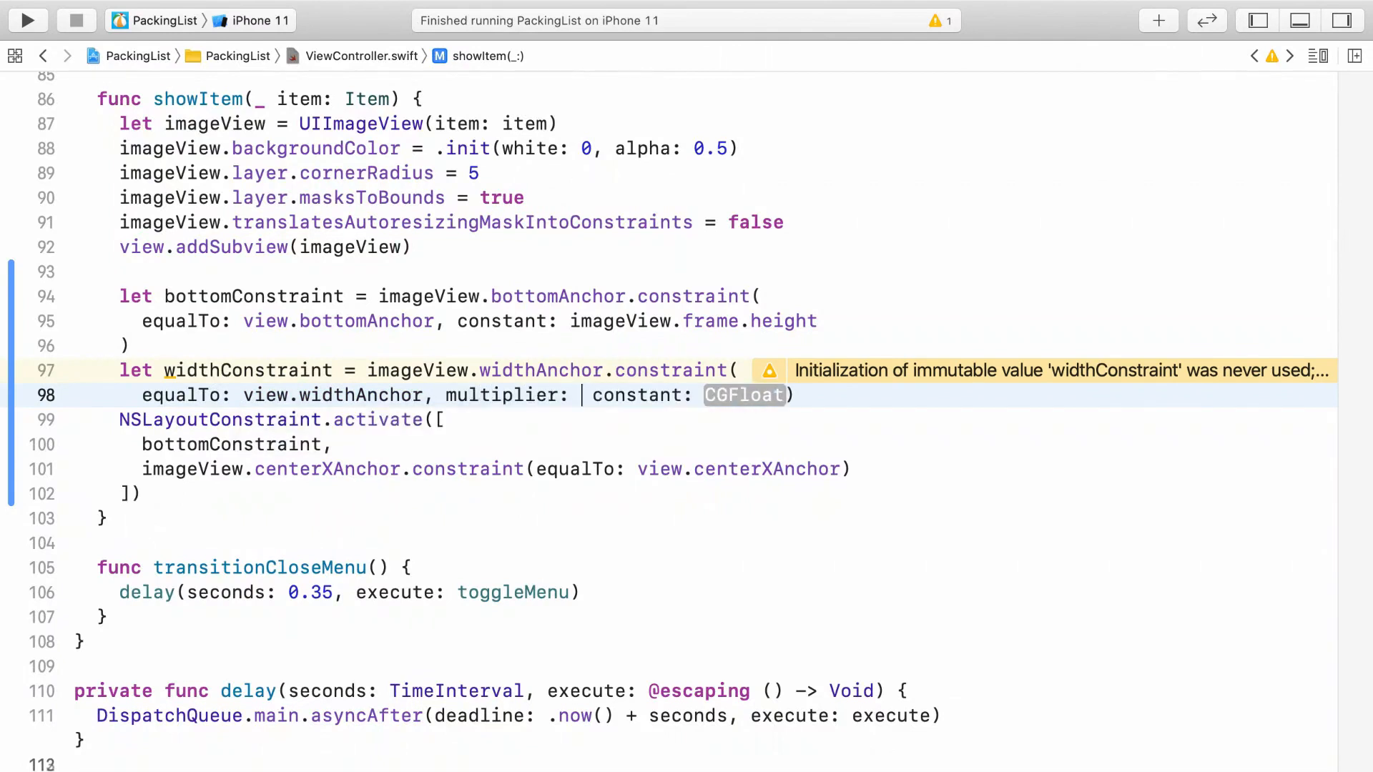
text(1 / 3,)
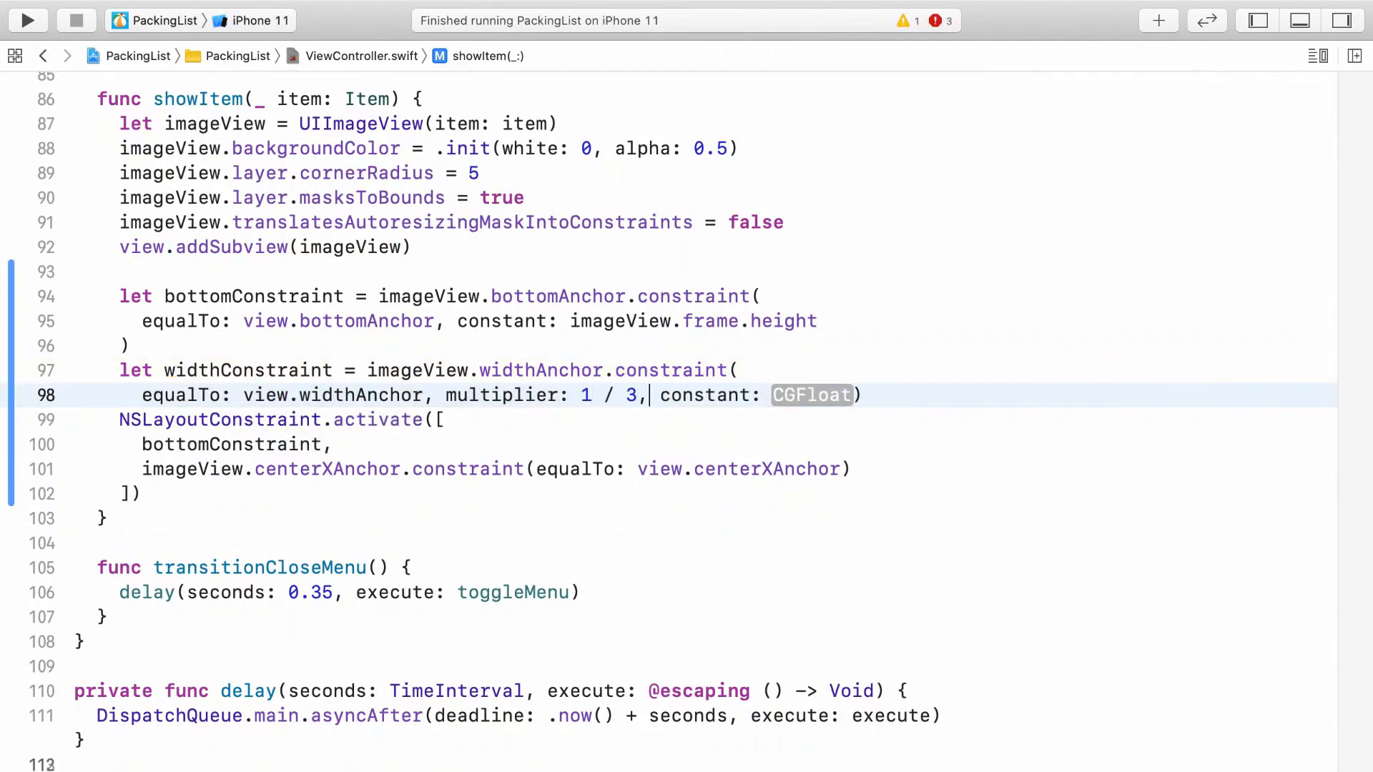
text(-50)
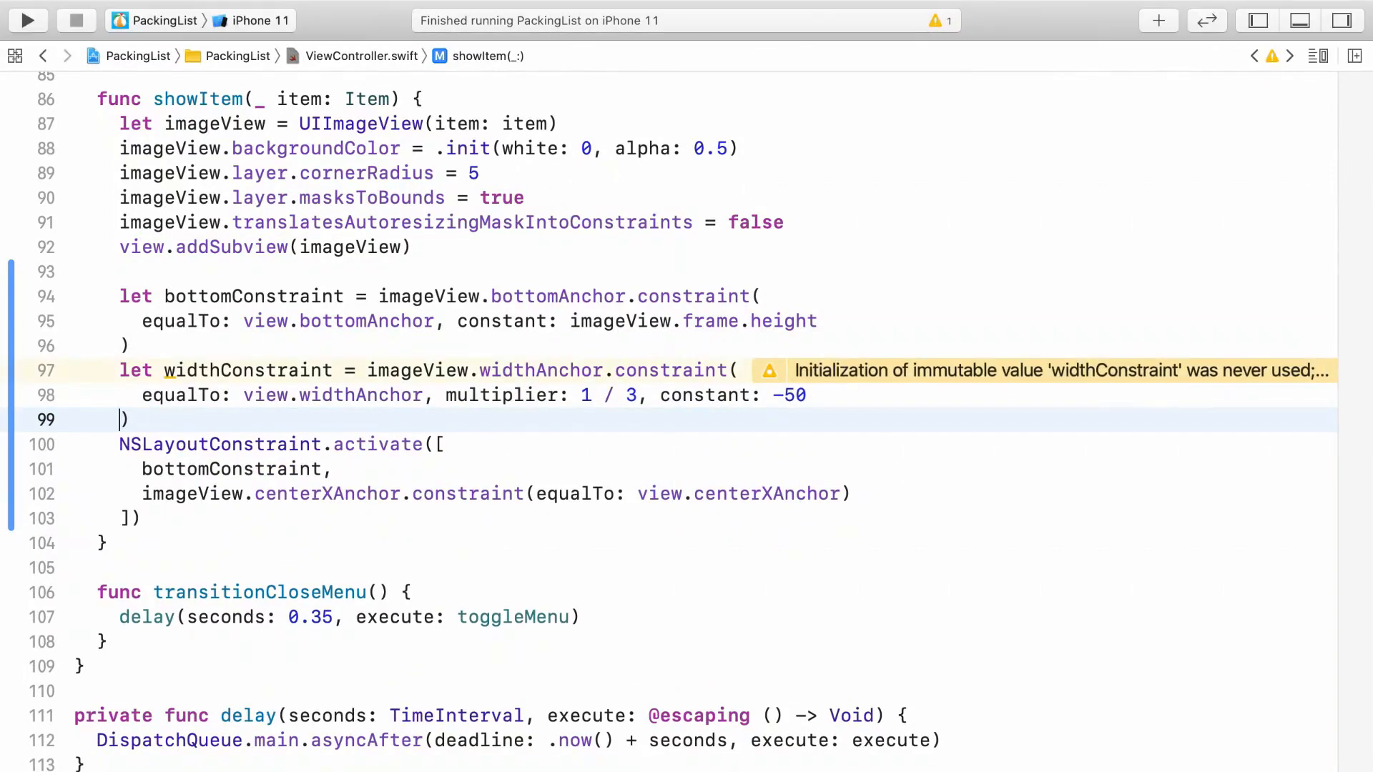
key(enter)
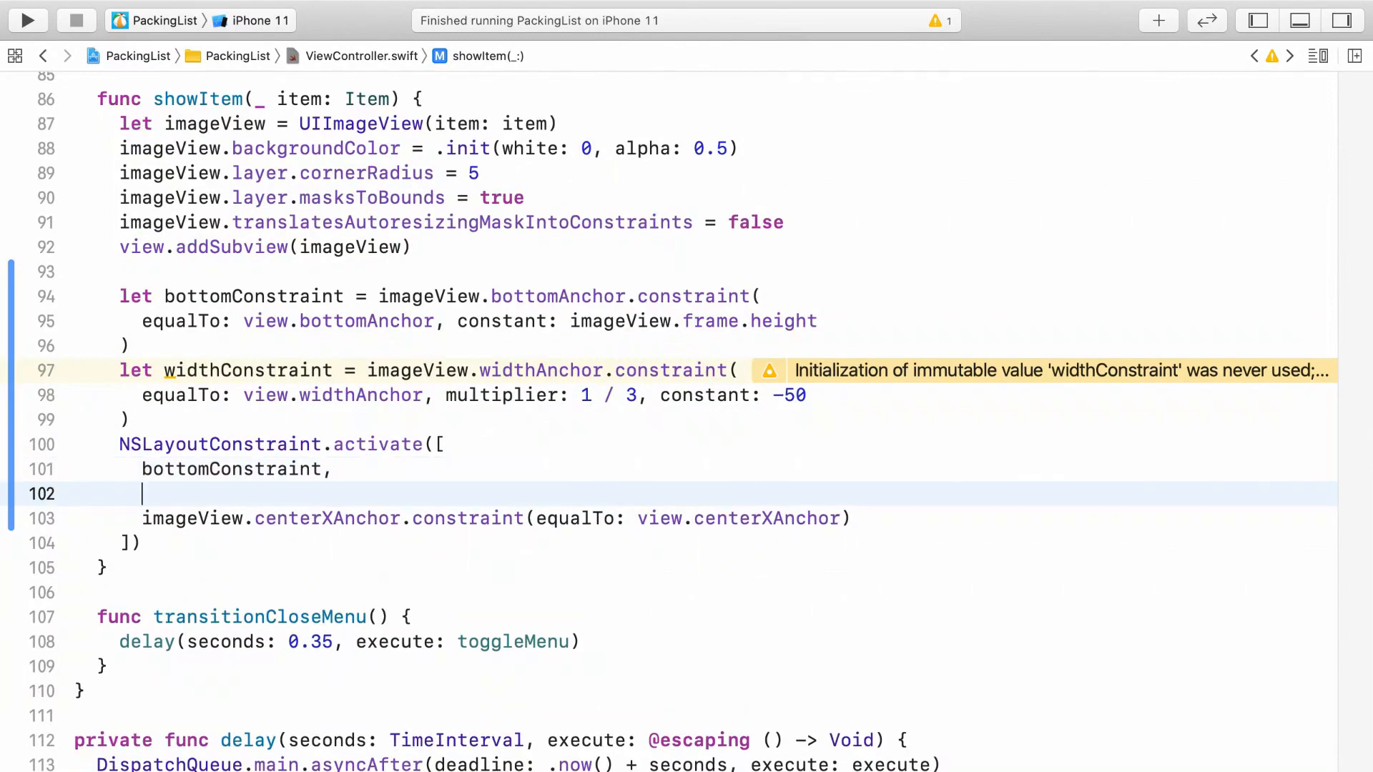
text(widthConstraint)
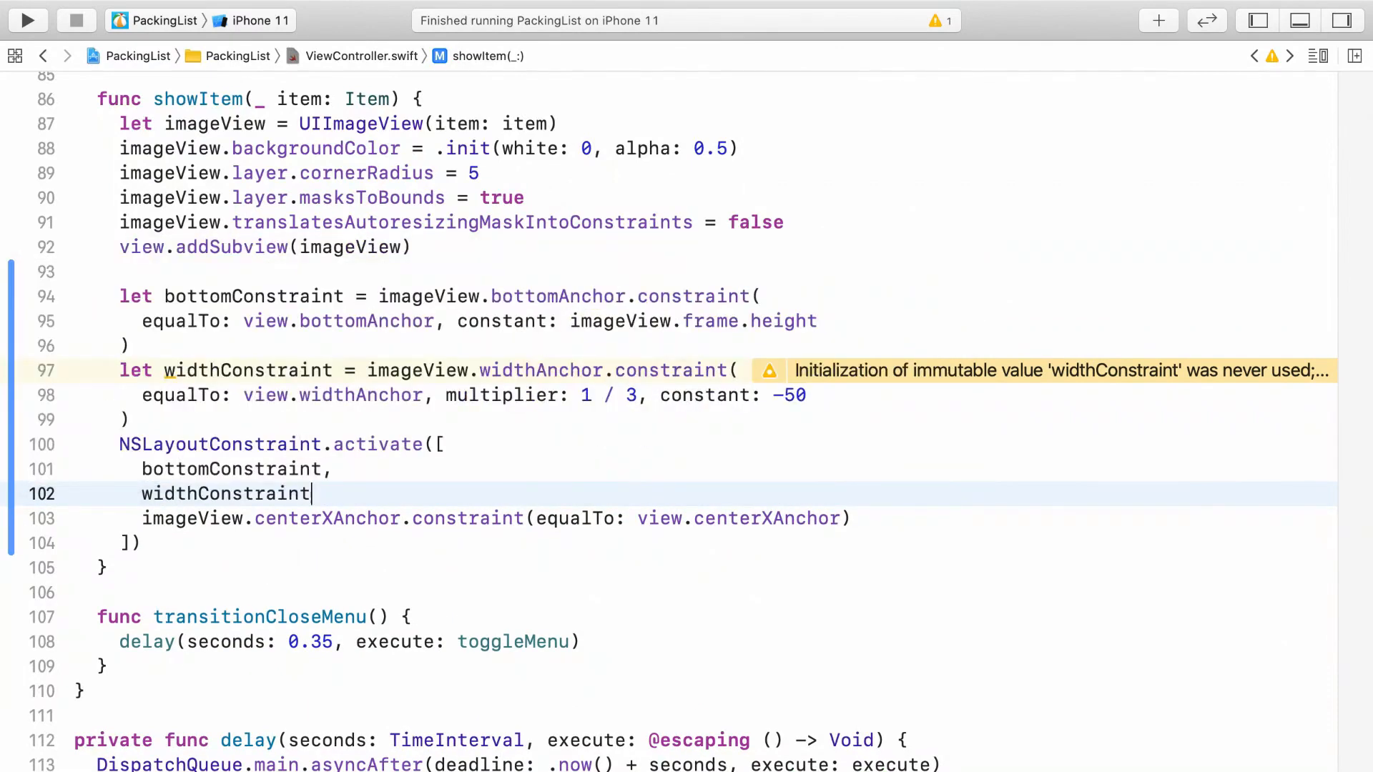
text(,)
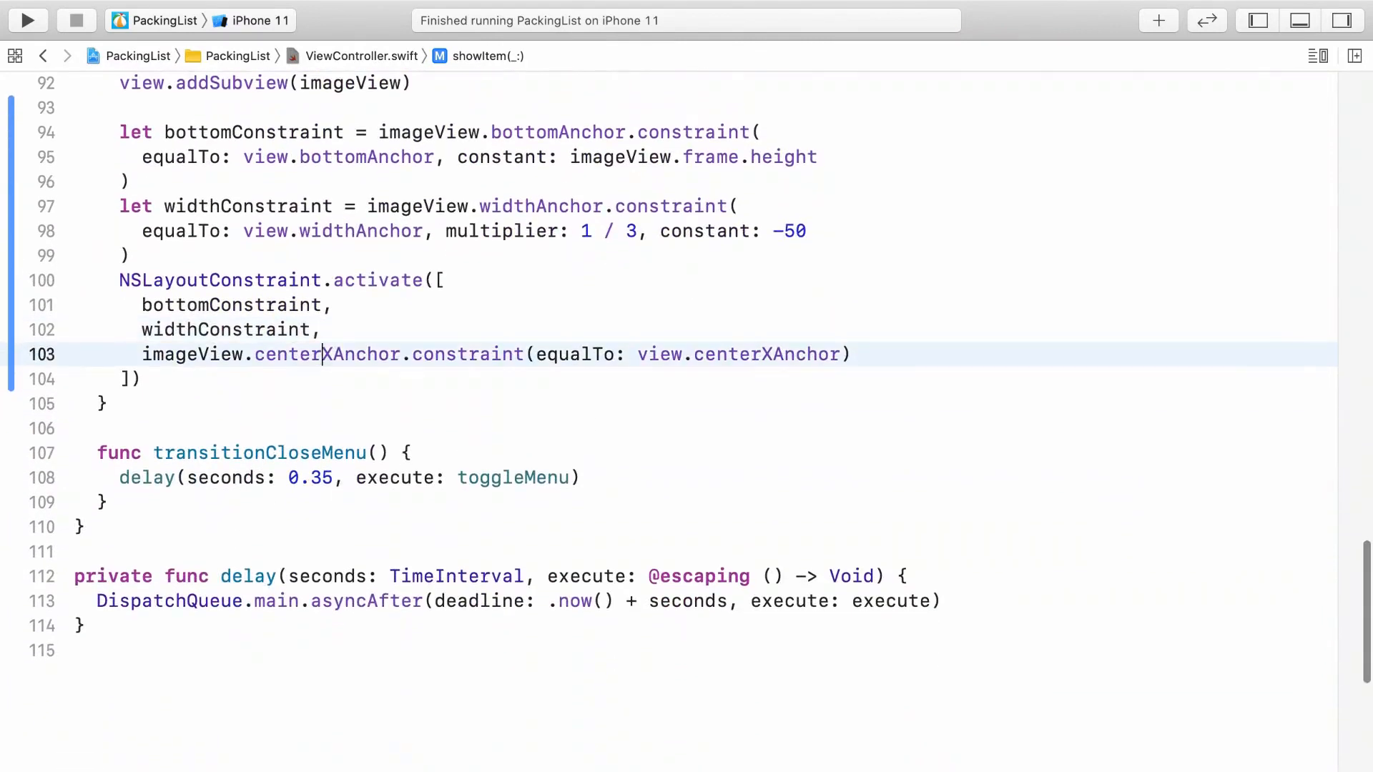
Step: Add imageView.heightAnchor.constraint(equalTo: imageView.widthAnchor) to the array and run the app
text(imageView.heightAnchor)
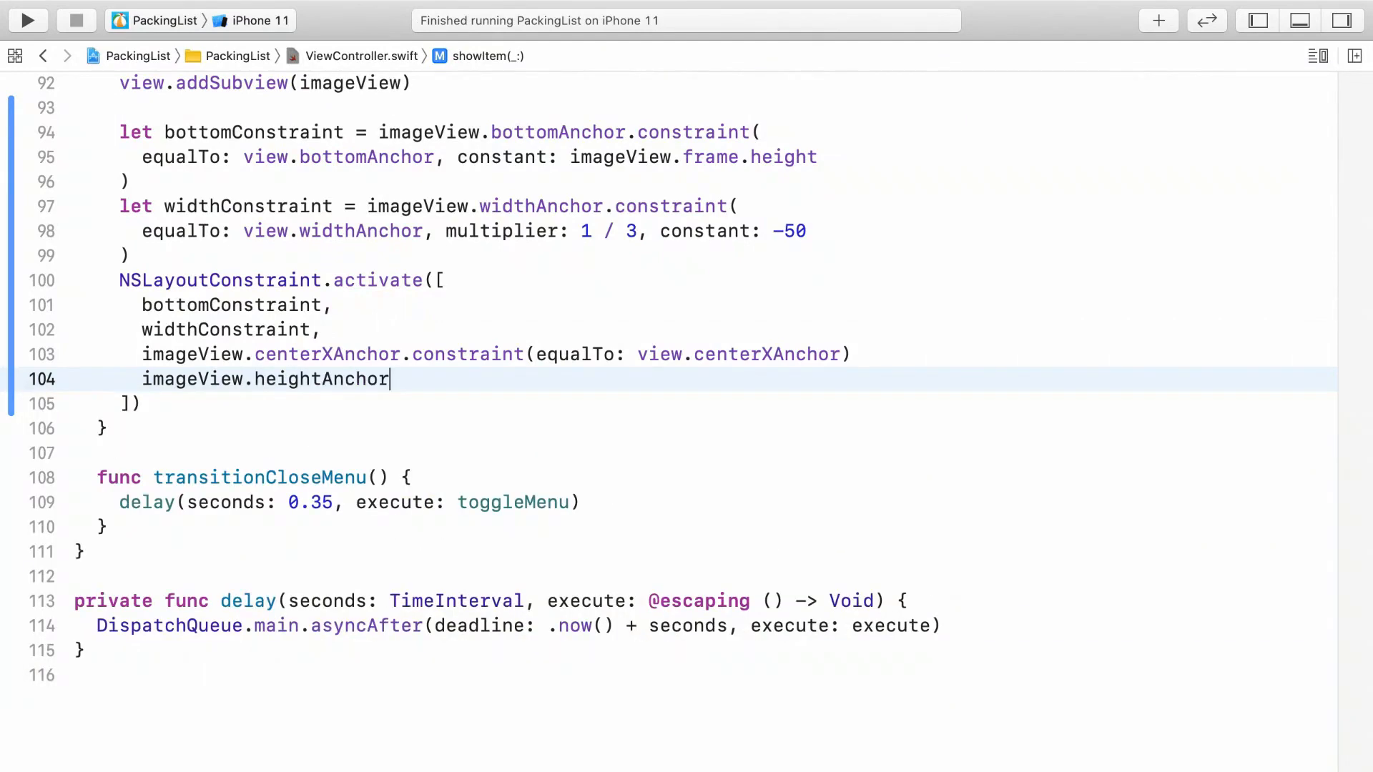
text(.constraint(equalTo: ima)
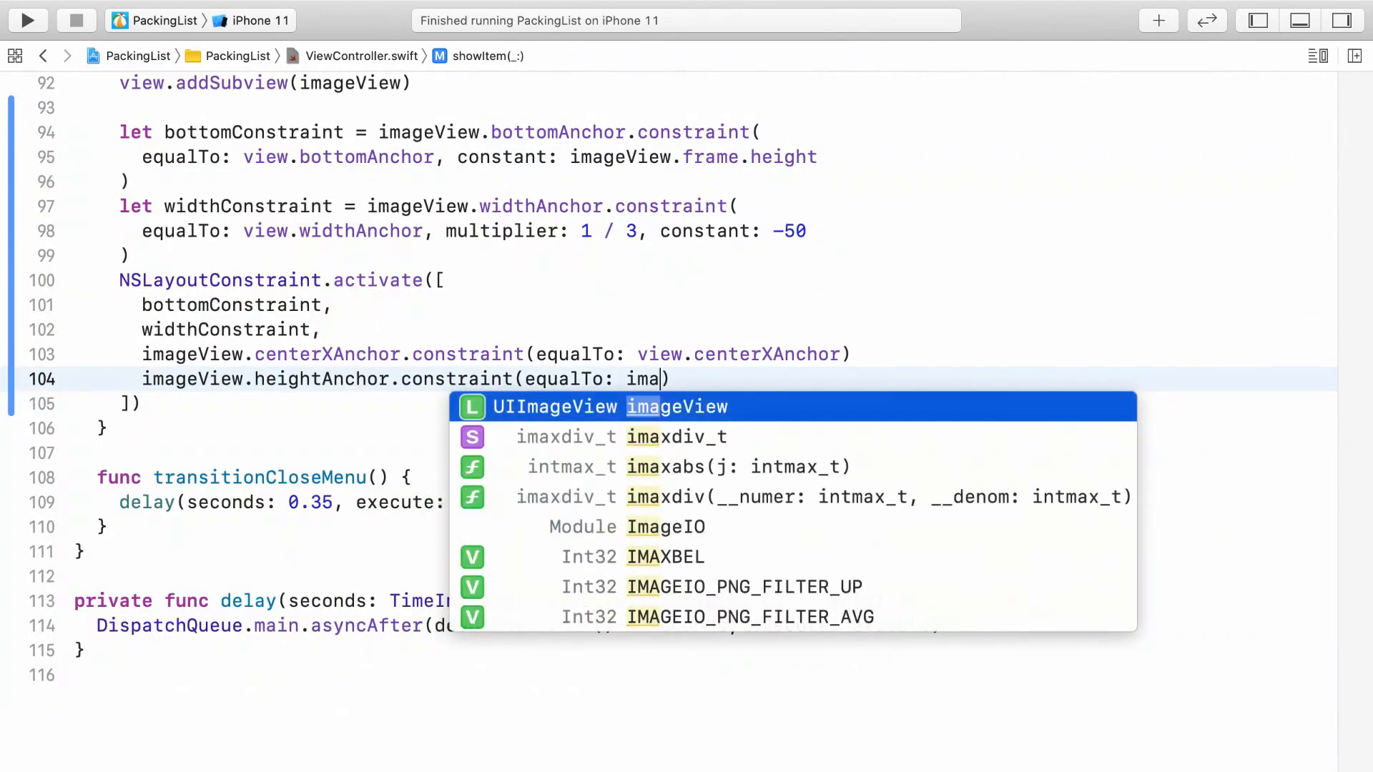
text(geView.widthAnchor)
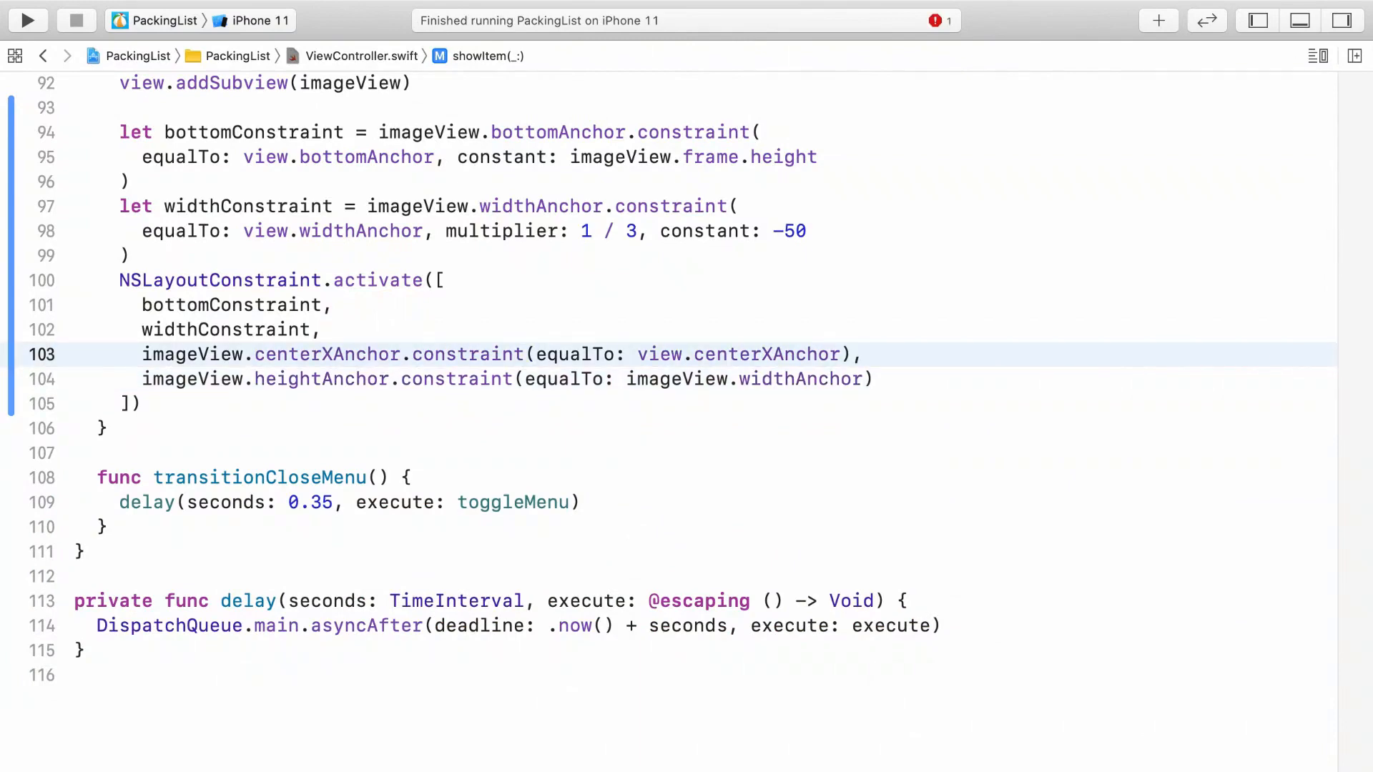
click(27, 20)
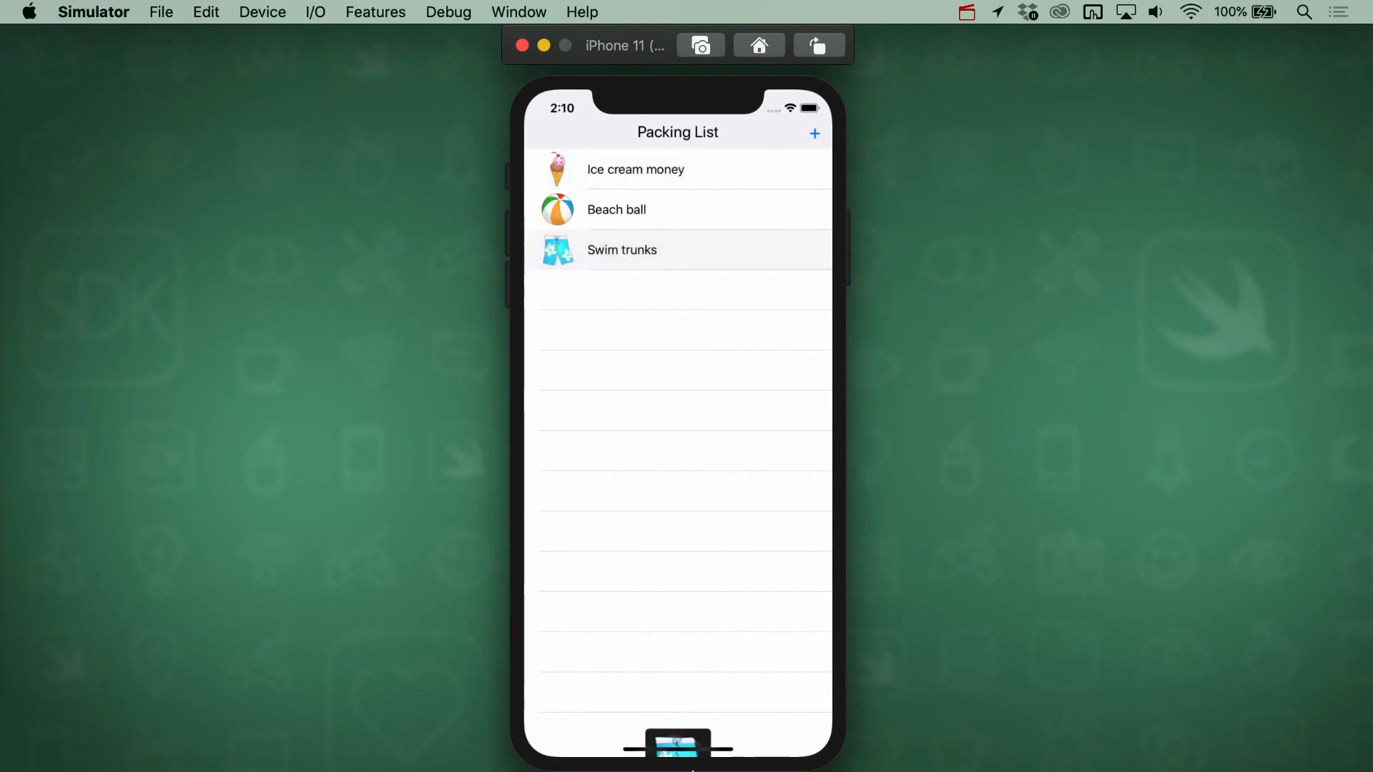
mouse_move(832, 345)
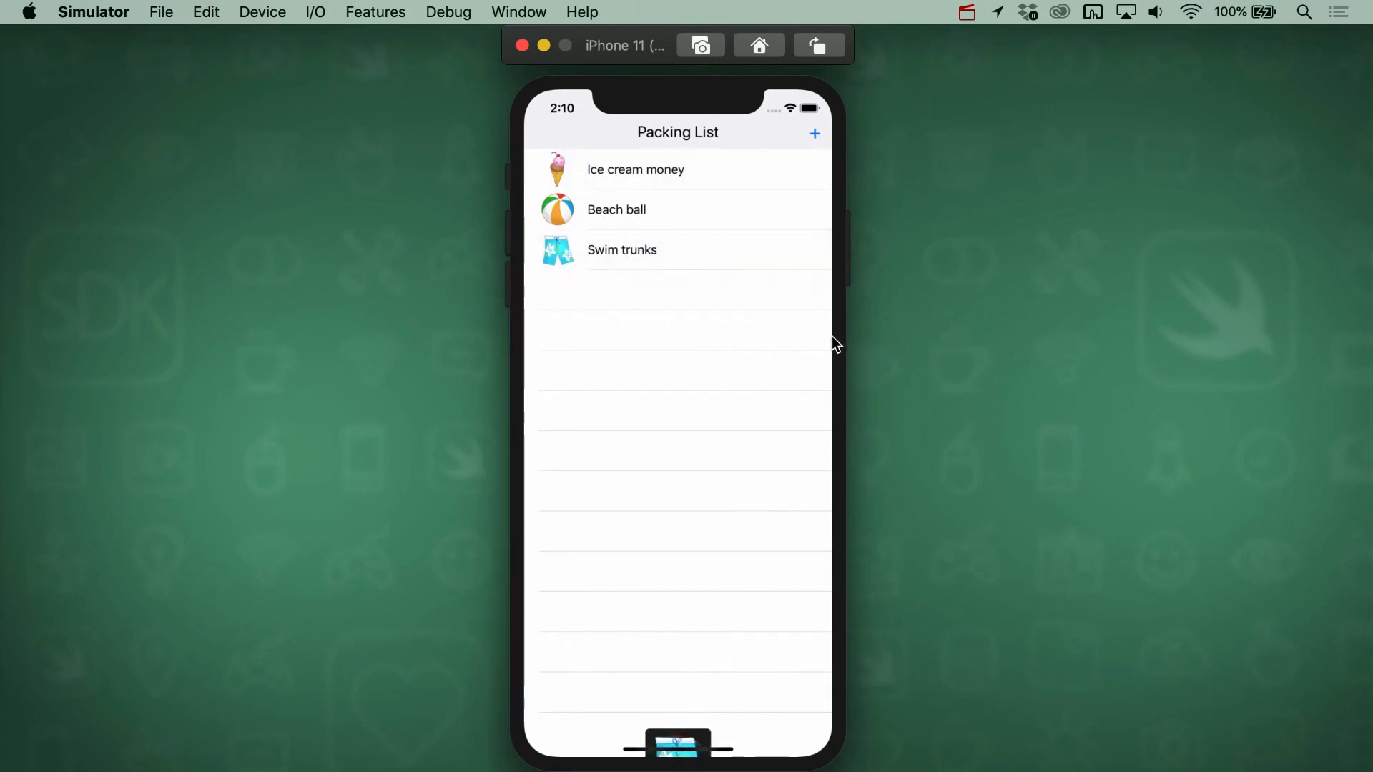
mouse_move(701, 251)
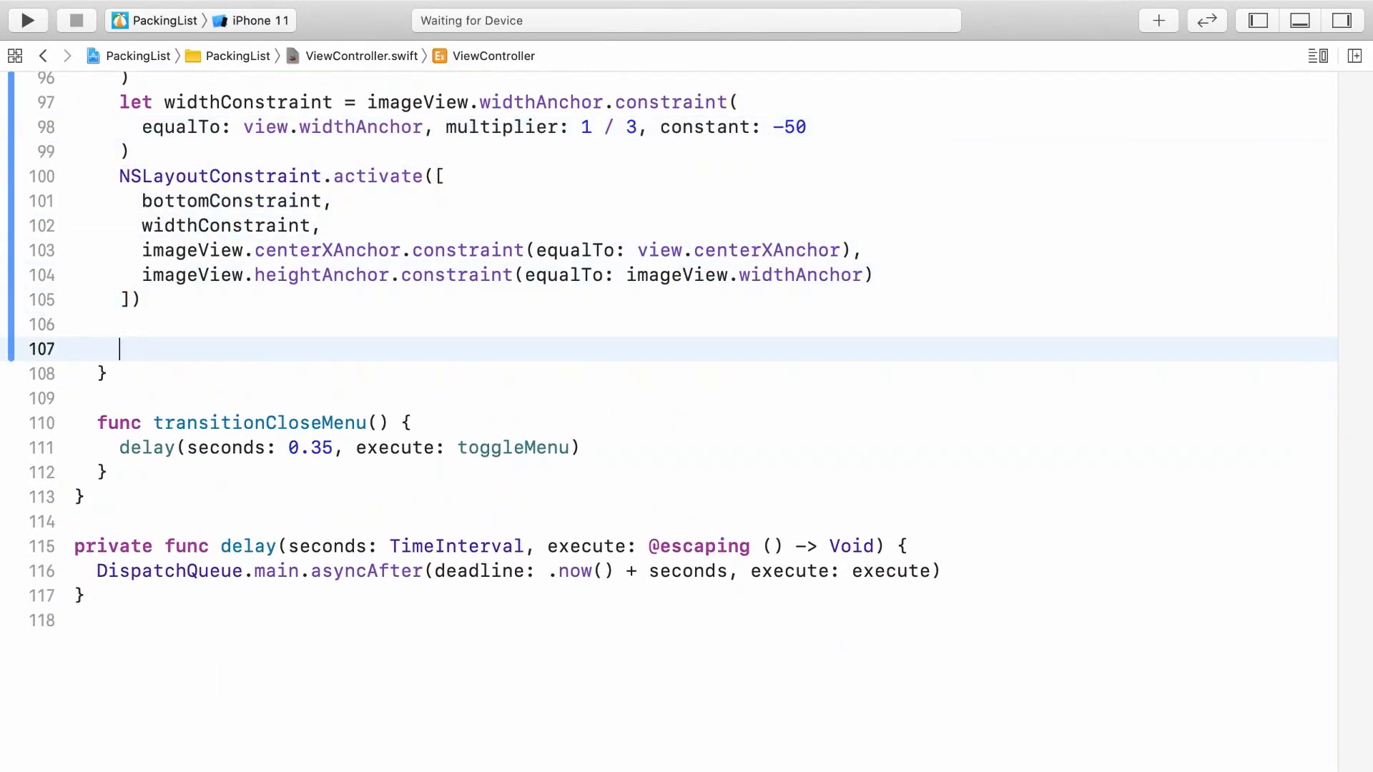
Step: Write UIView.animate(withDuration: 0.8) with an empty trailing closure
text(UIView.animate(withDuration: TimeInterval, animations: () -> Void)
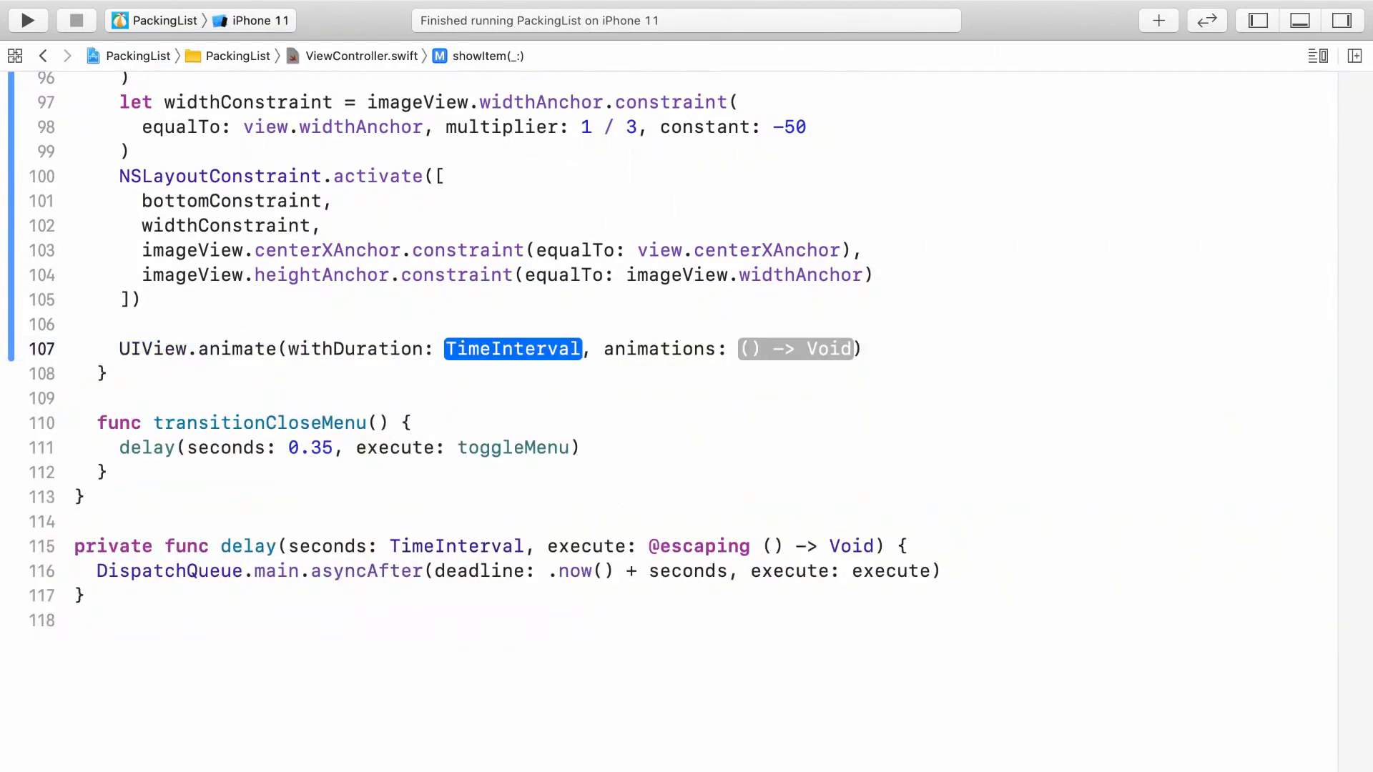
text(0.8)
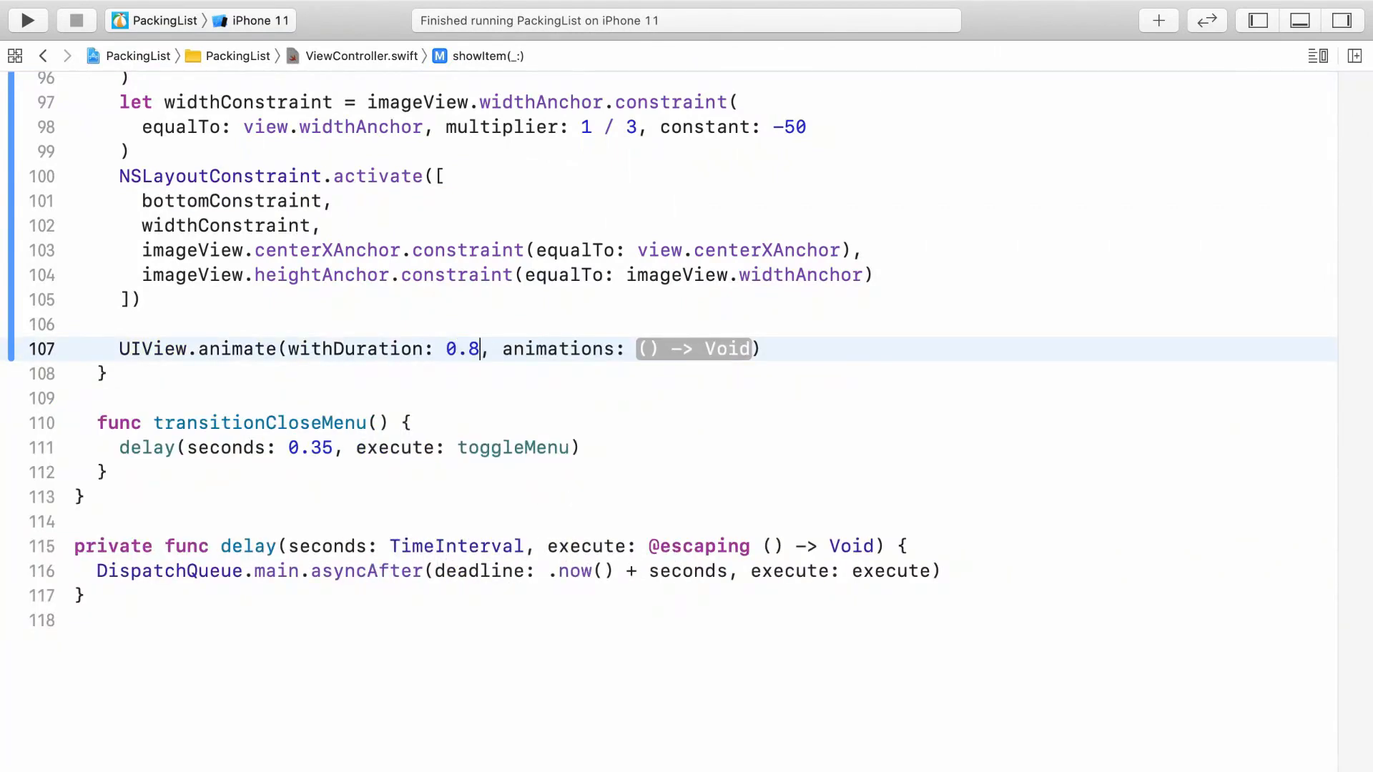
key(Delete)
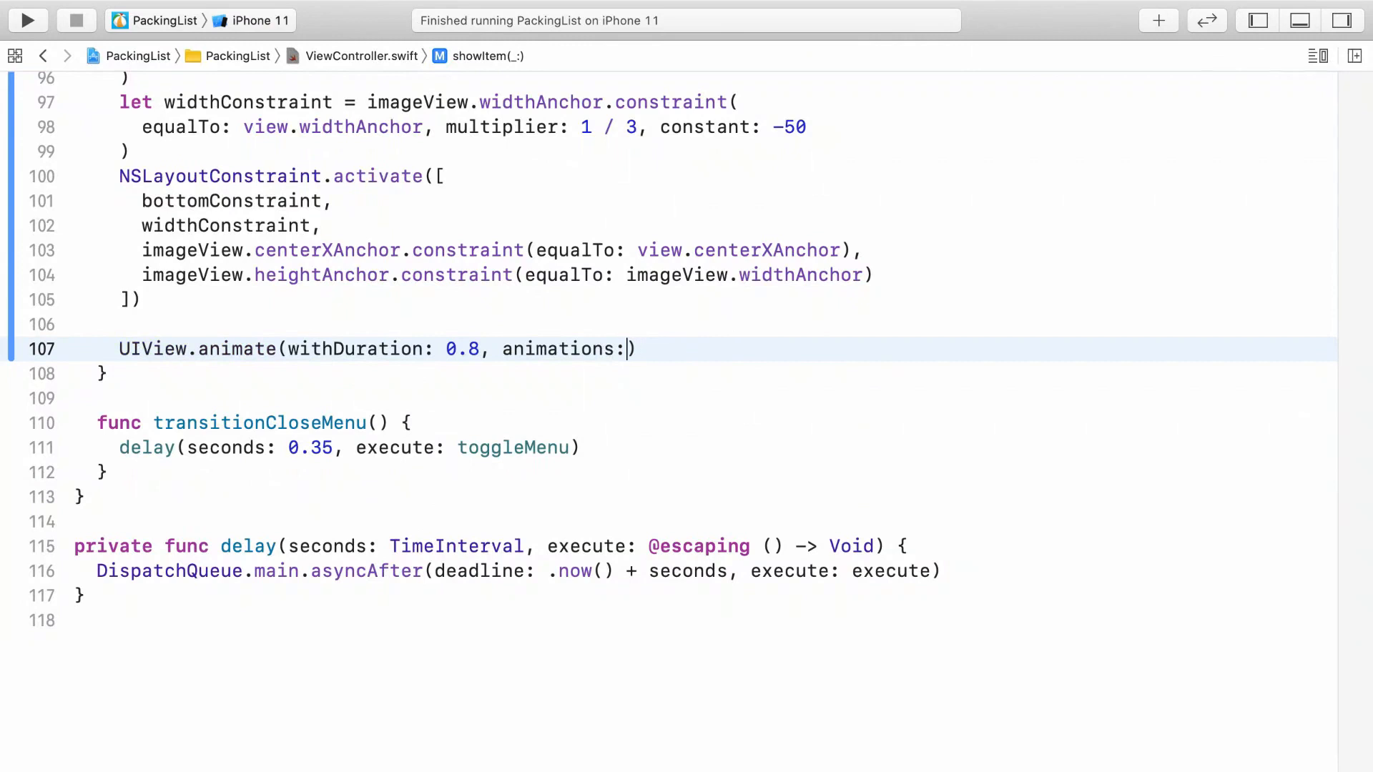
key(Backspace)
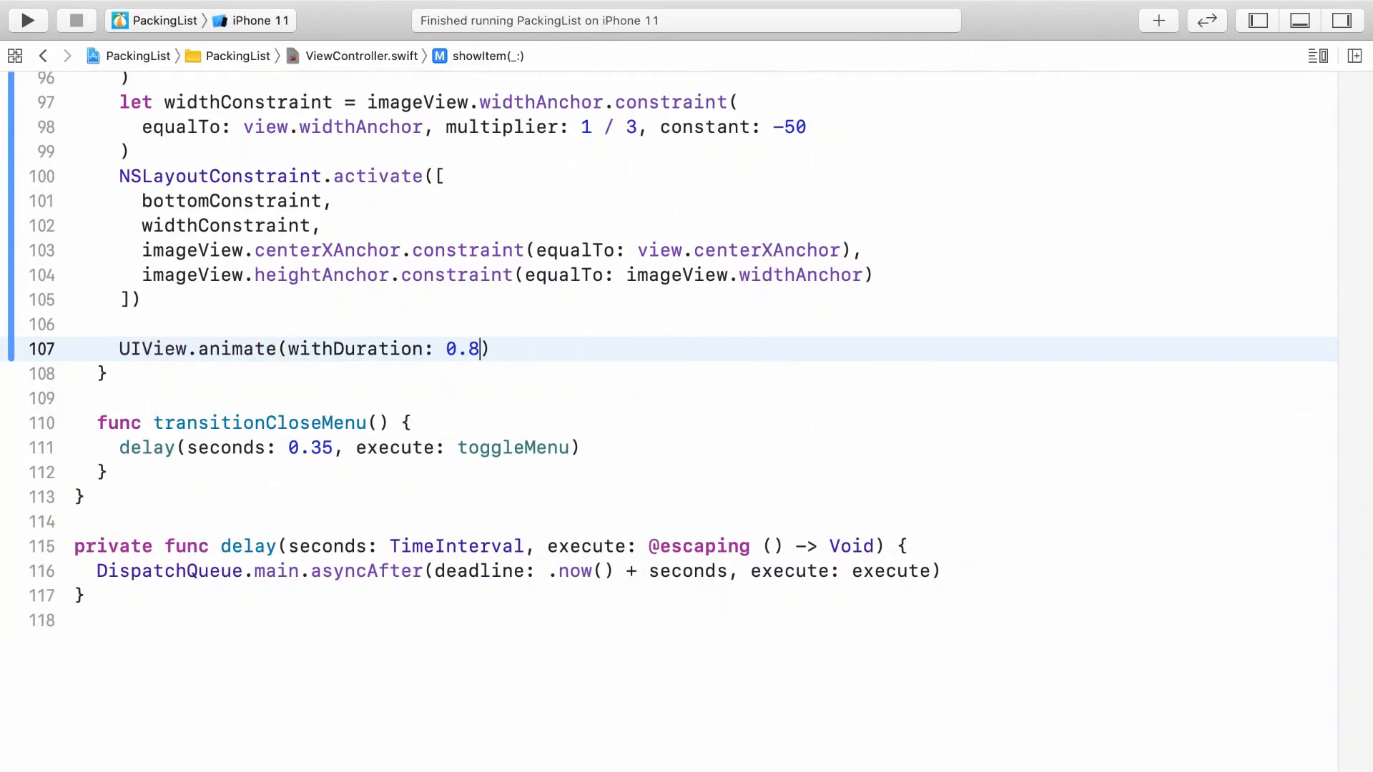
text({)
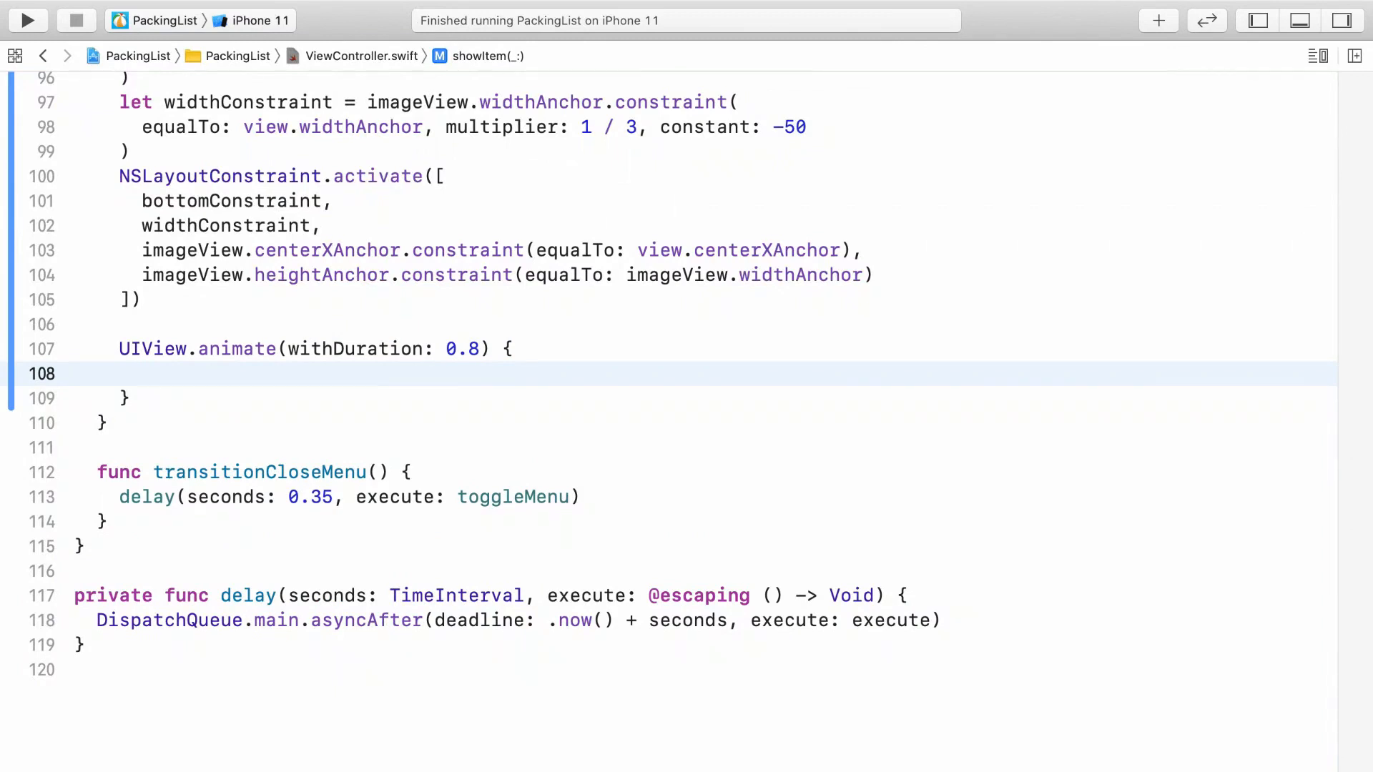
Step: Inside the closure set bottomConstraint.constant = imageView.frame.height * -2
click(142, 374)
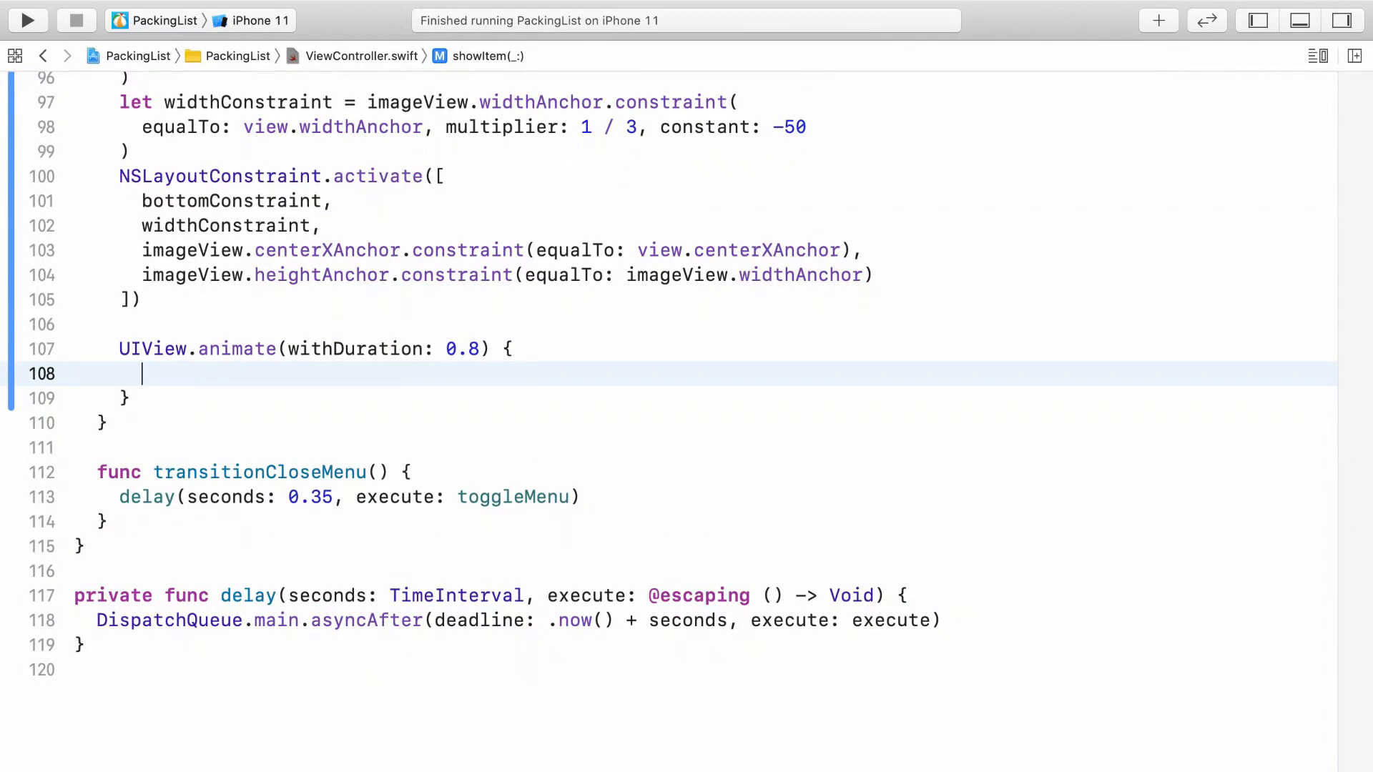
text(bottomConstraint)
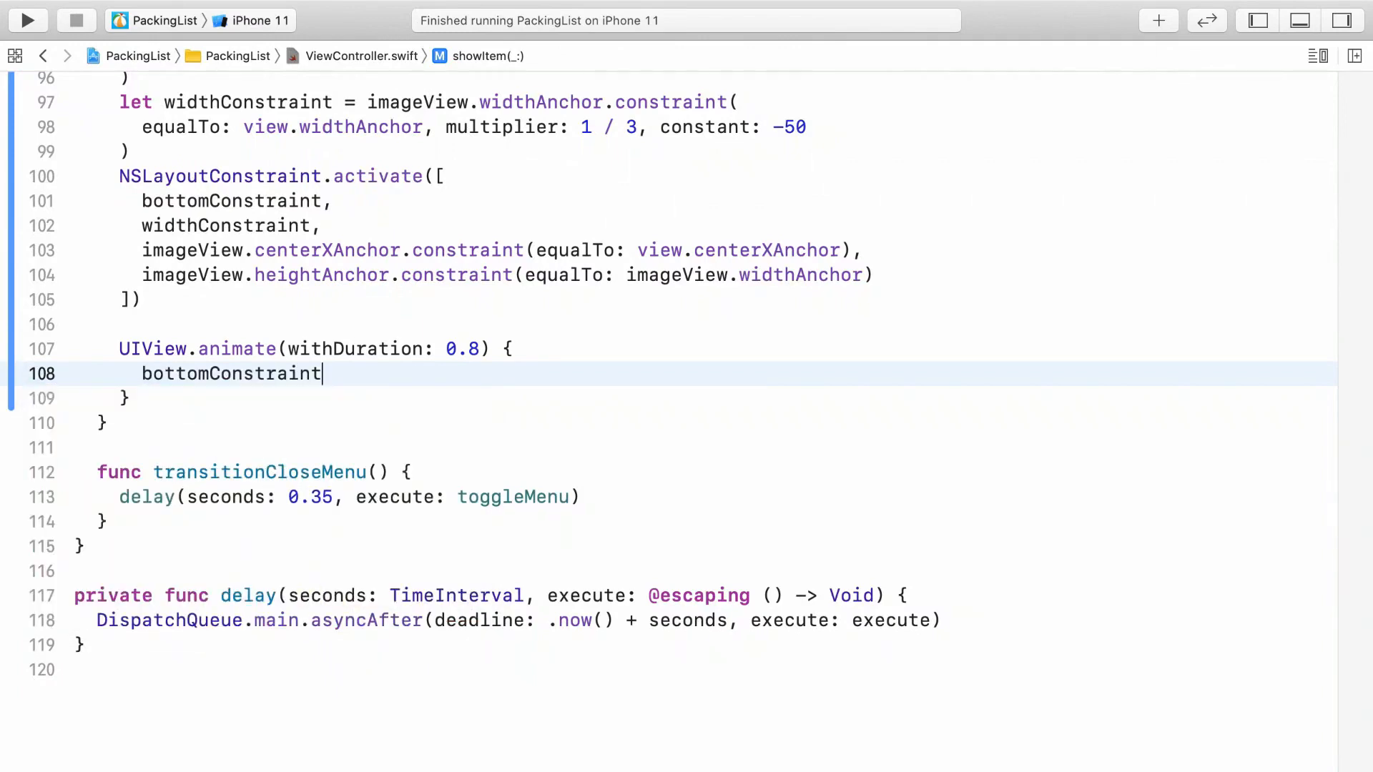
text(.constant)
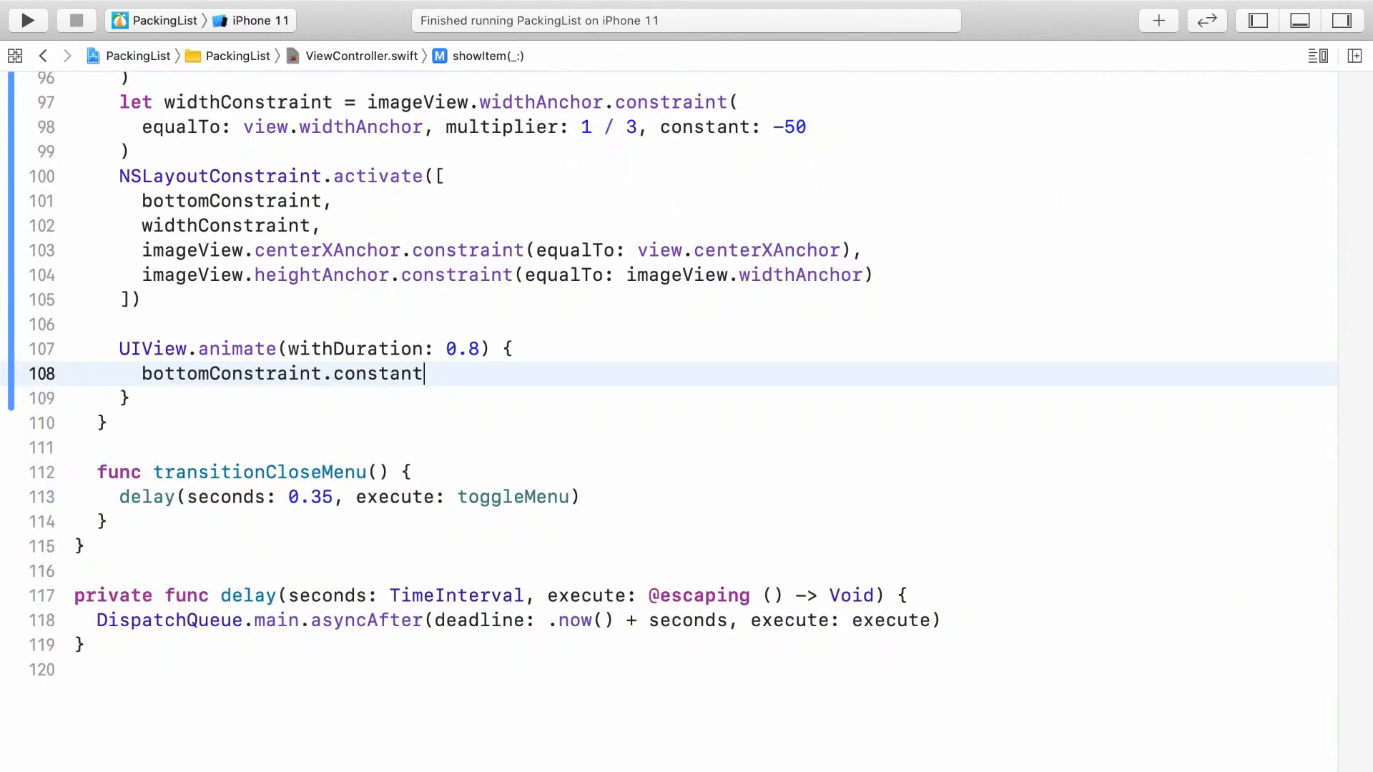
text(= i)
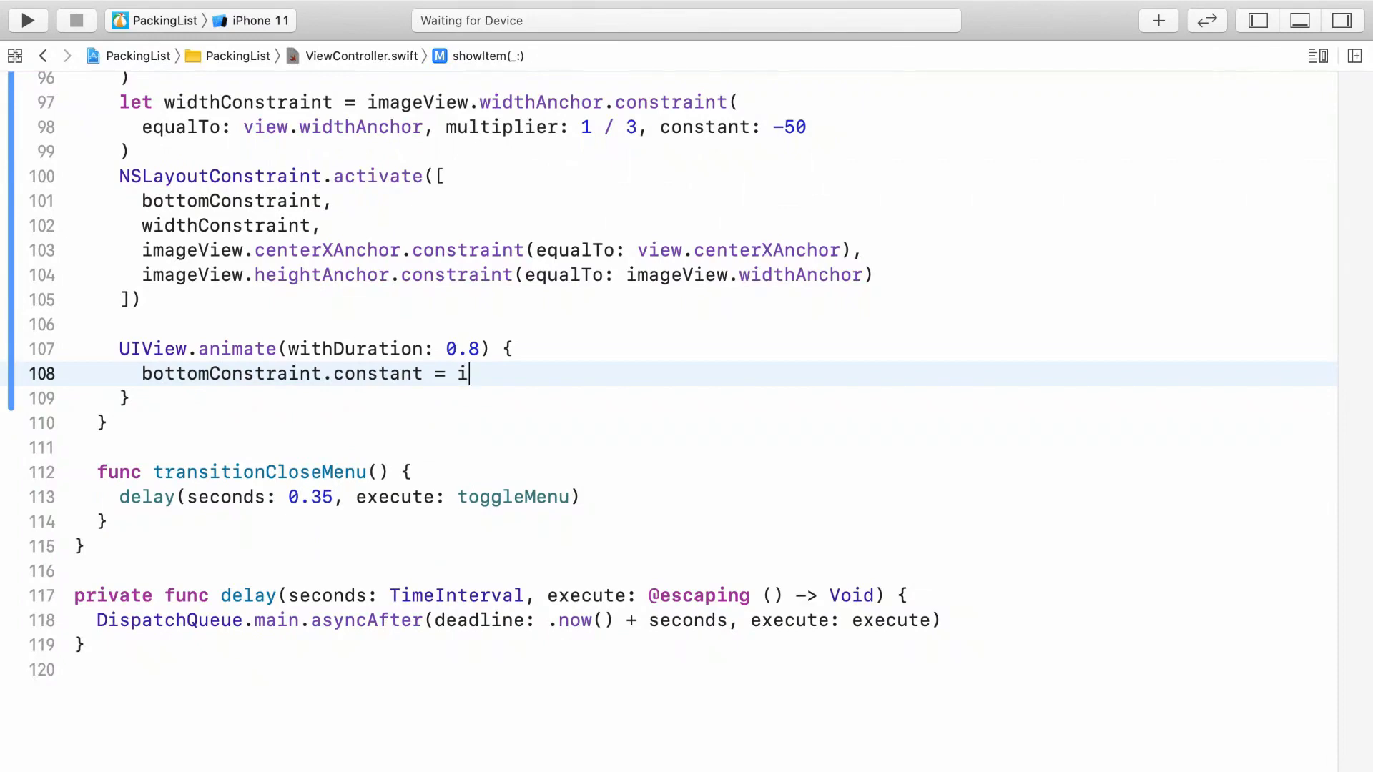
text(mageView.frame.height *)
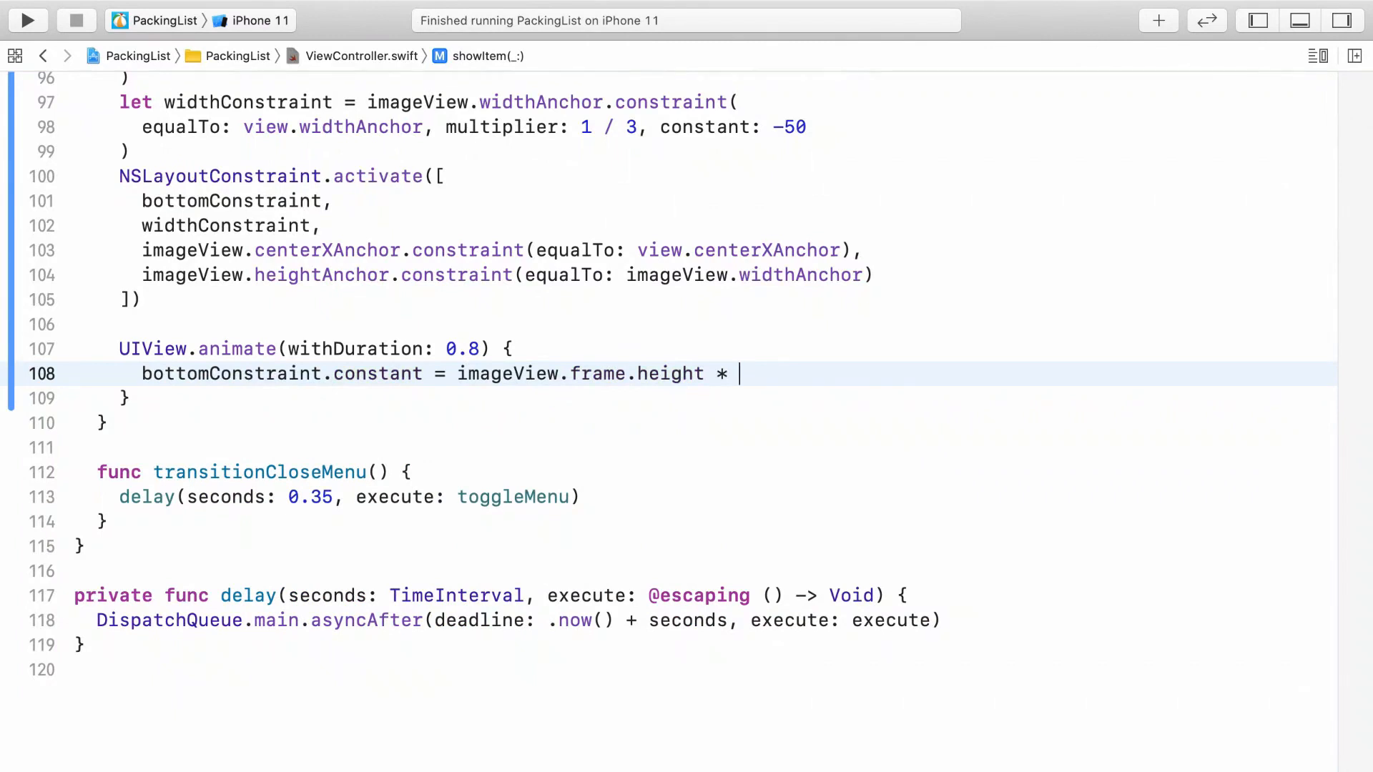
text(-2)
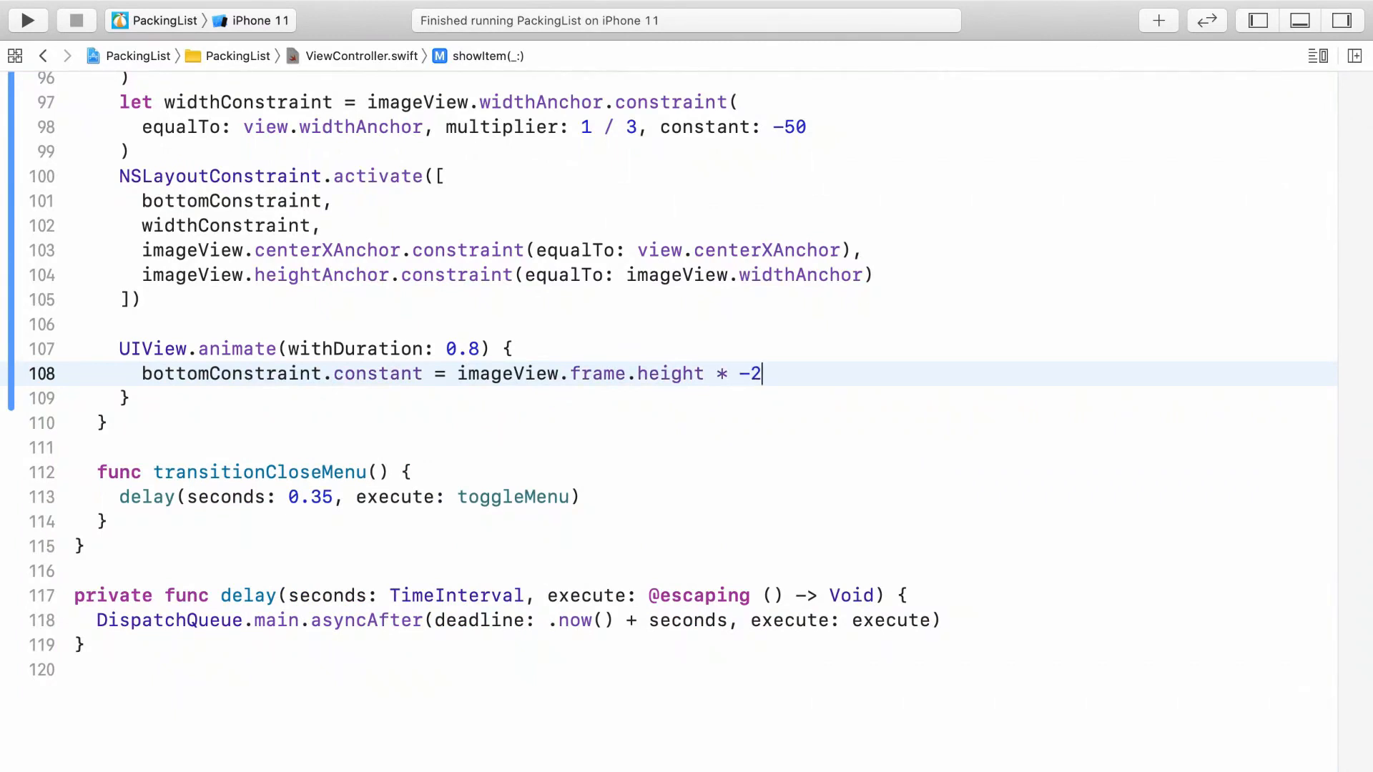
Step: Set widthConstraint.constant = 0 and call view.layoutIfNeeded() in the animation block
text(widthConstraint.constant)
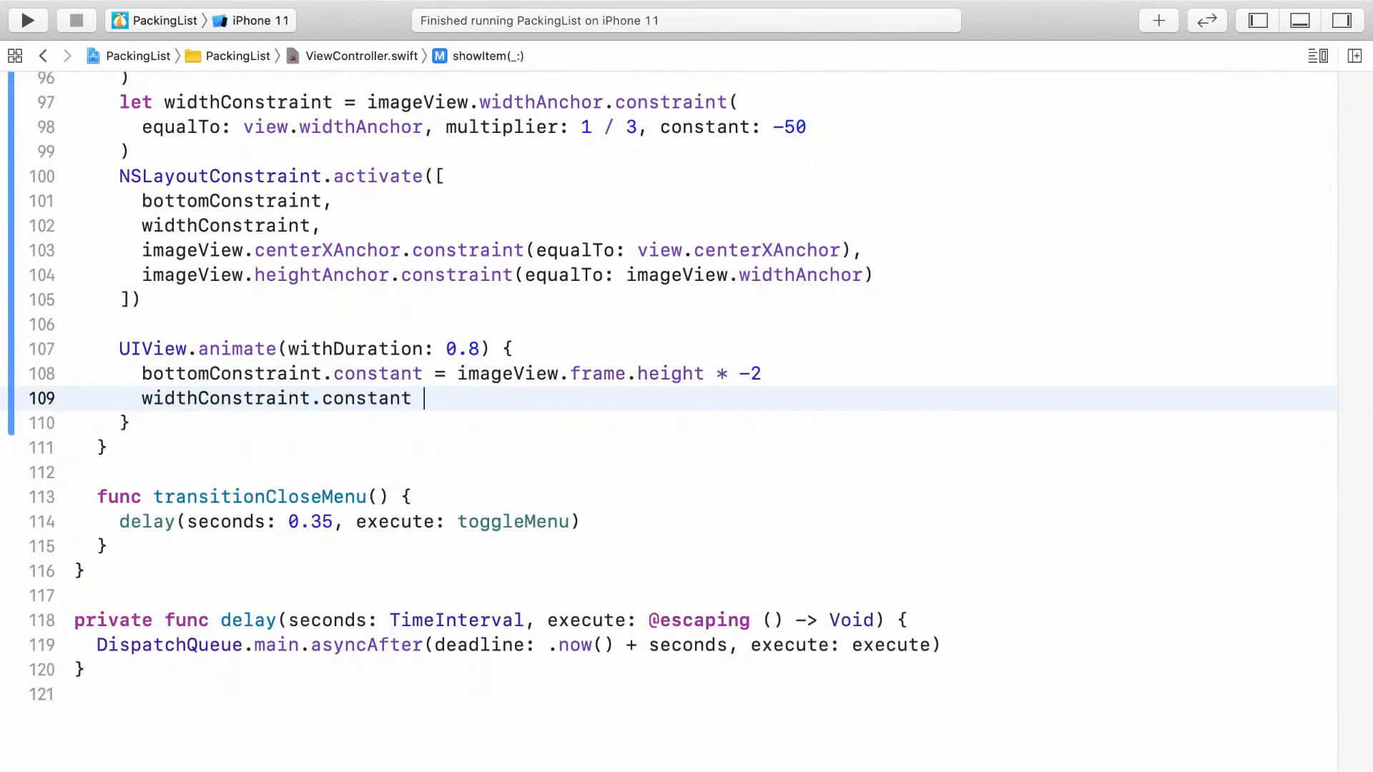
text(= 0)
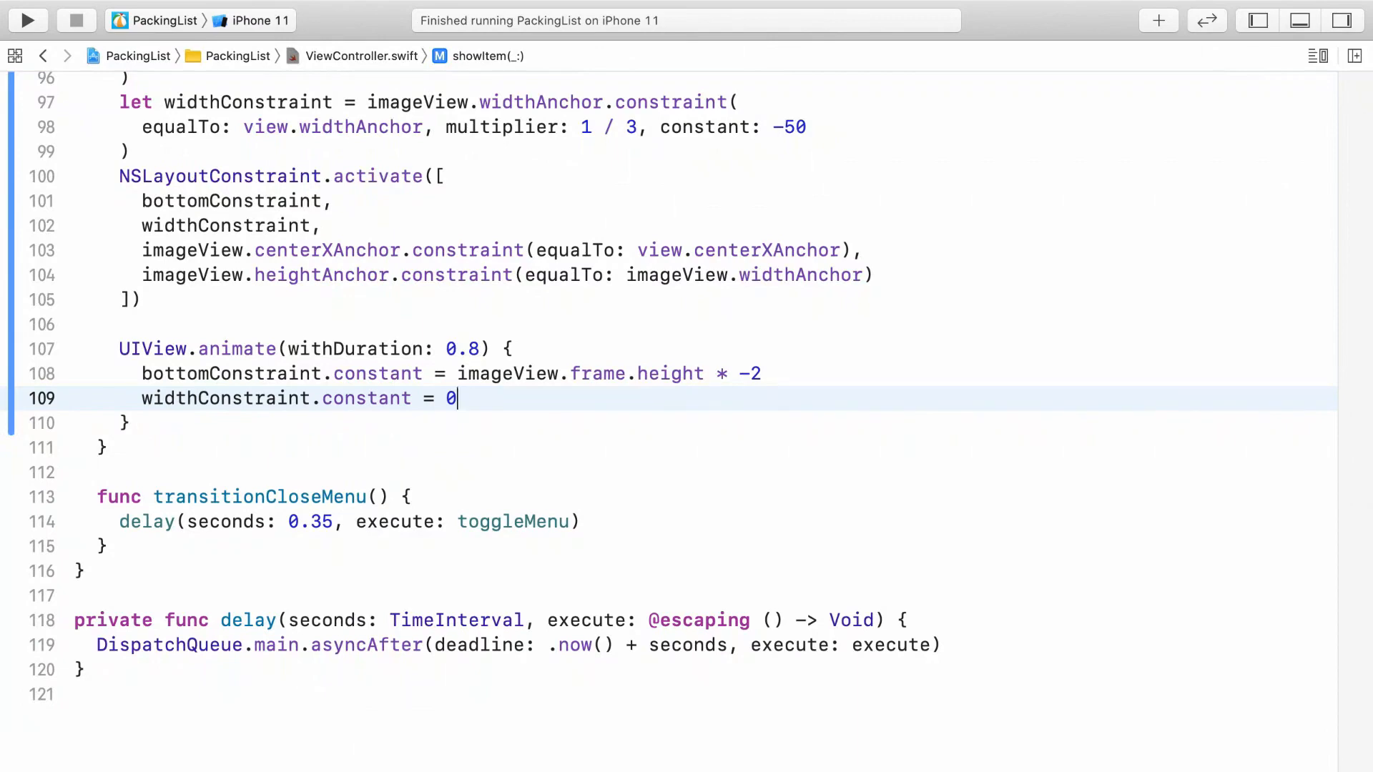
text(view)
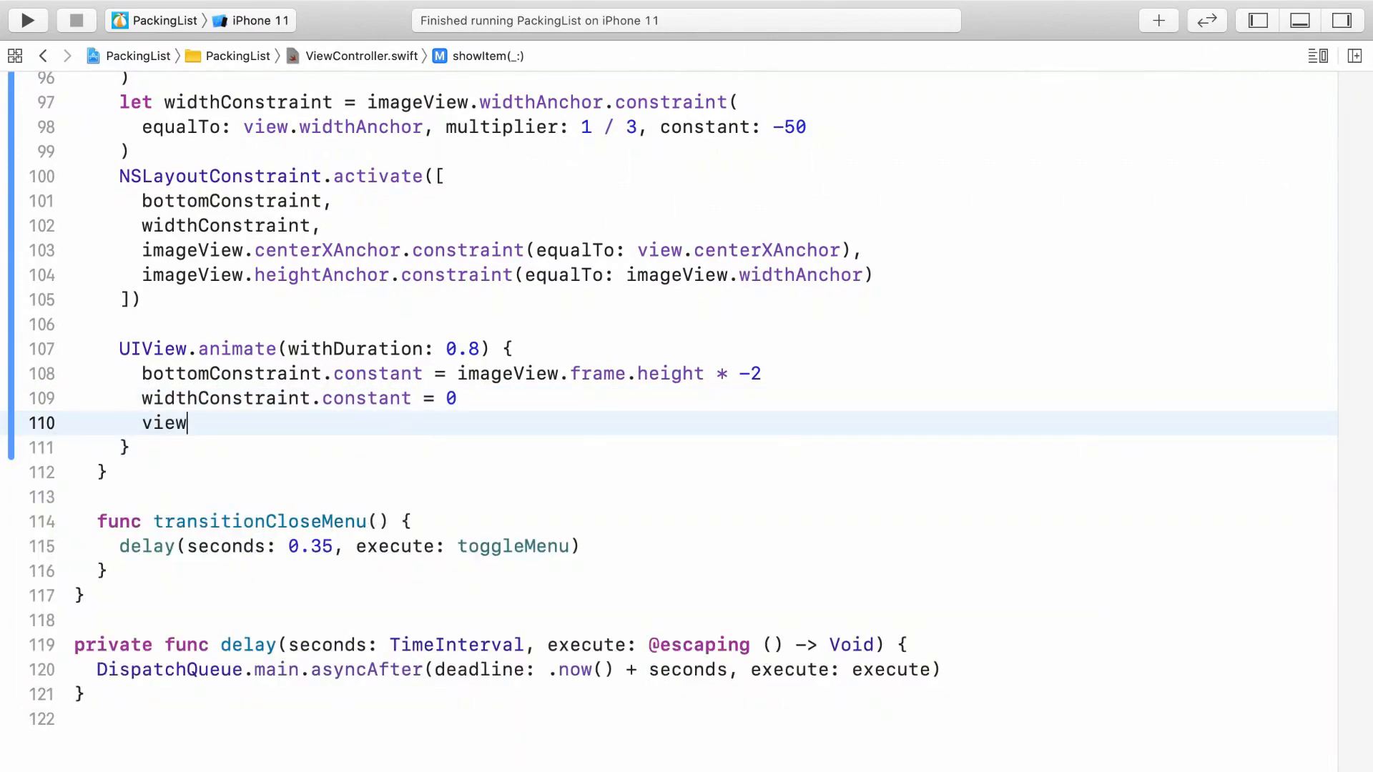
text(.lay)
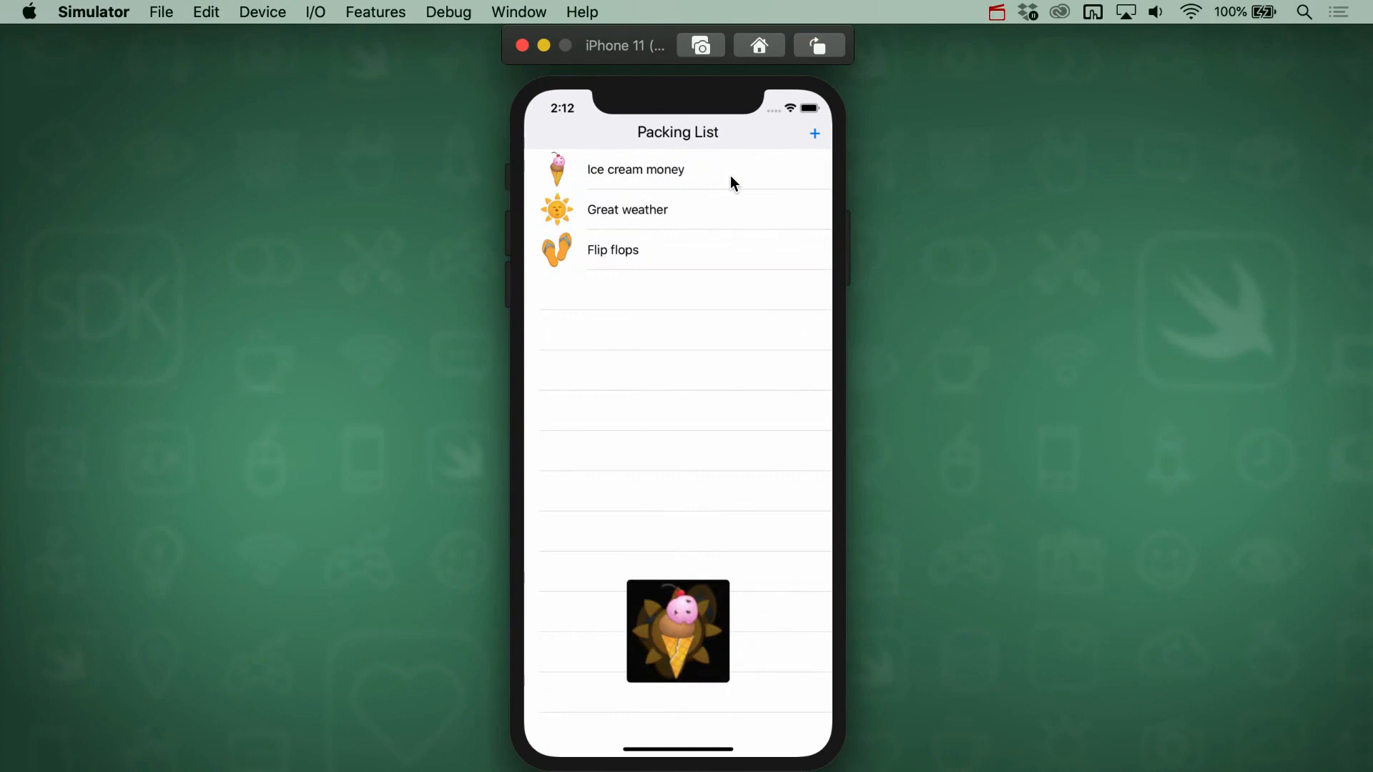
mouse_move(647, 414)
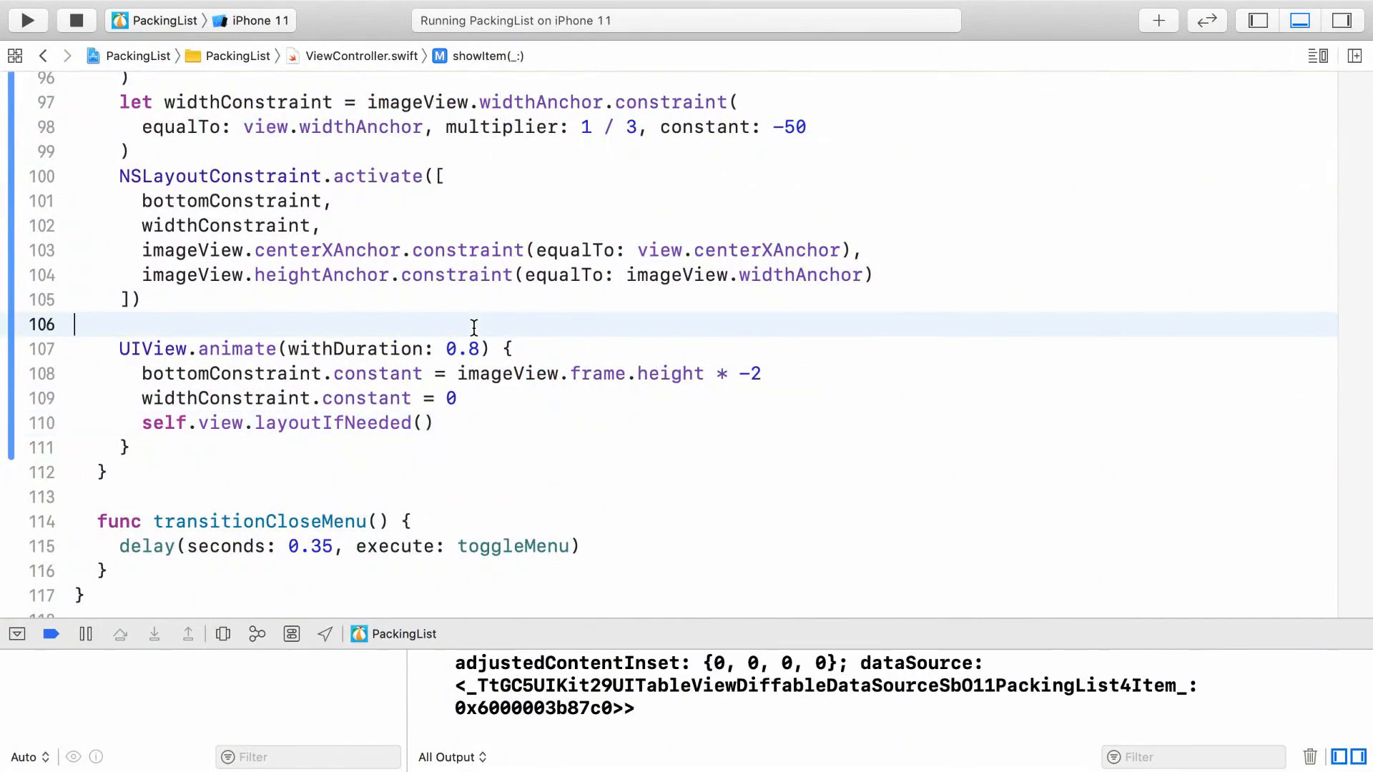
Step: Begin a view.layoutIfNeeded() call on the line above UIView.animate
text(view)
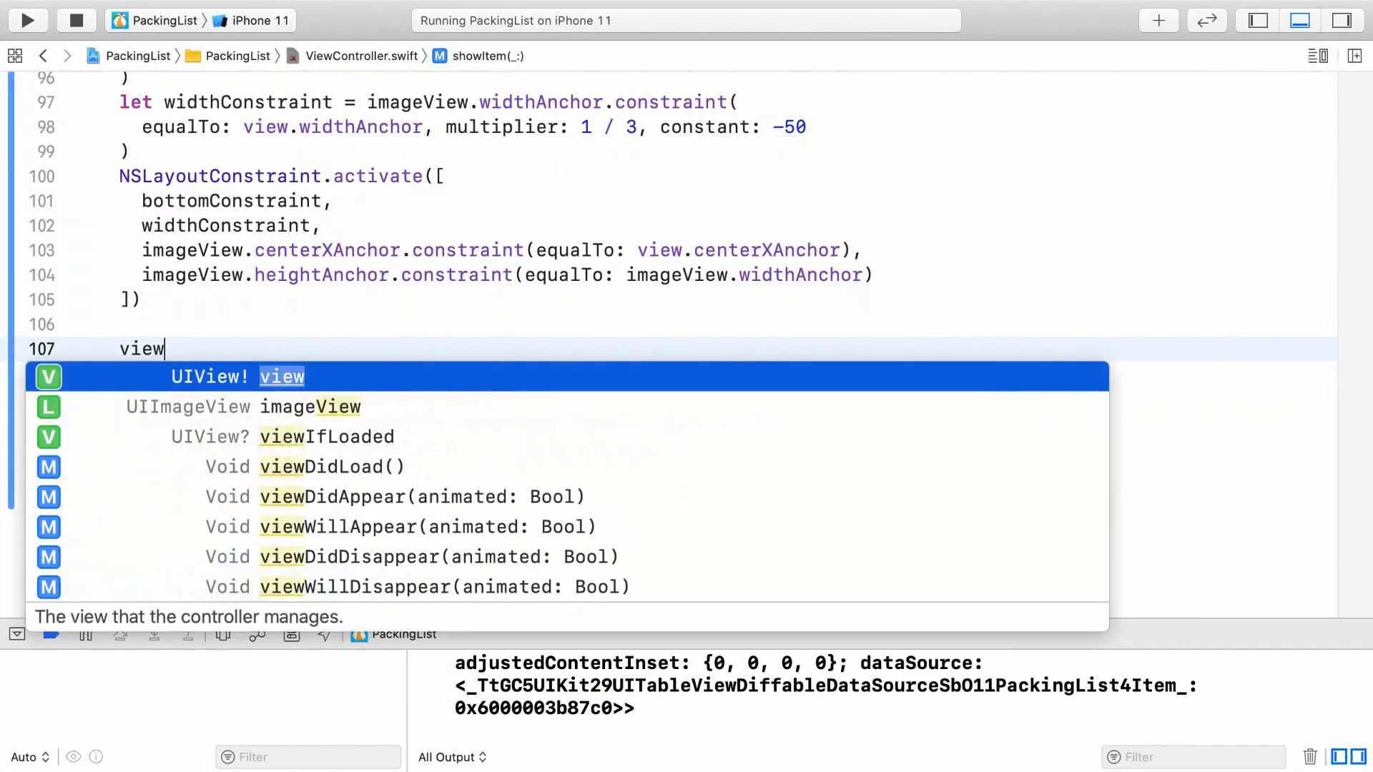
text(.l)
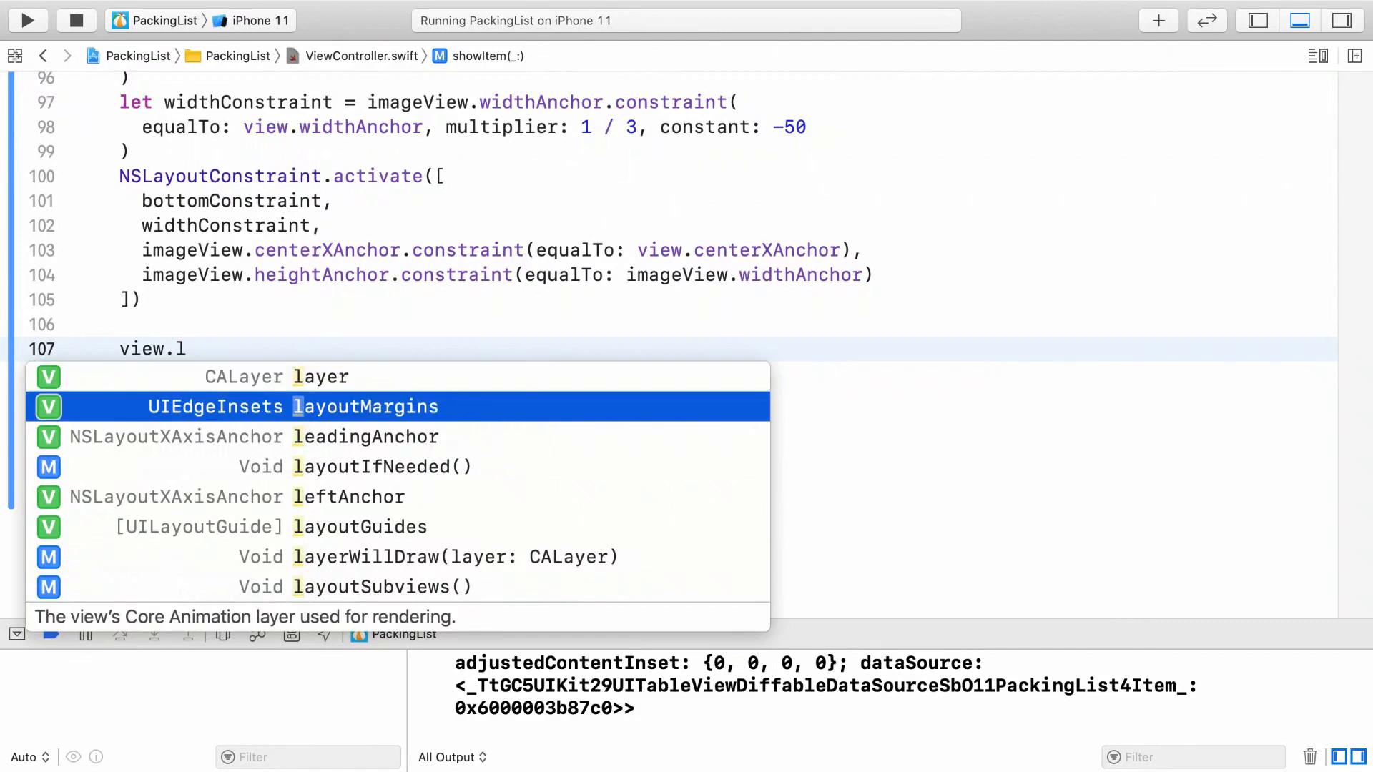